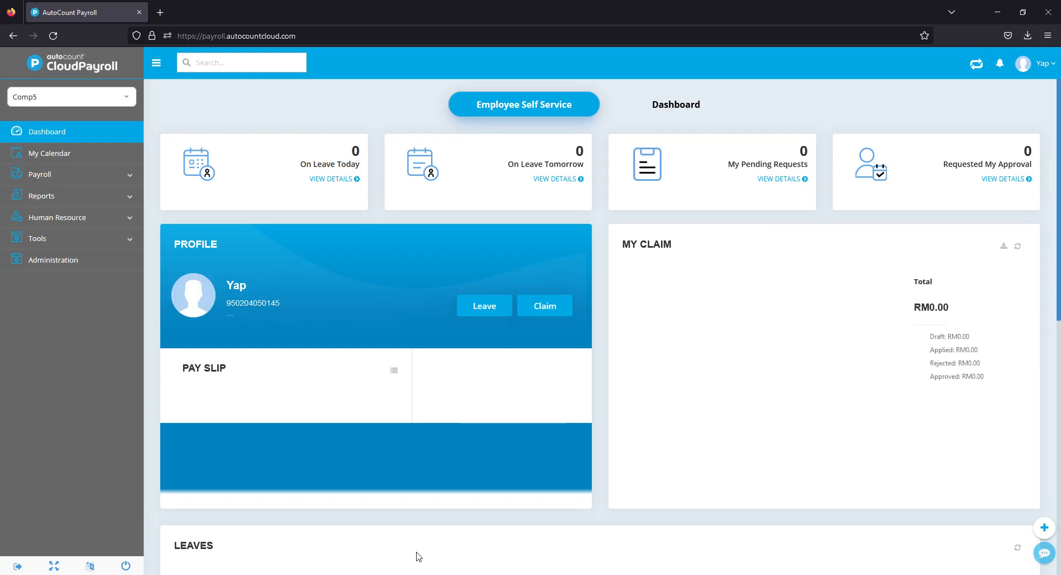
mouse_move(466, 555)
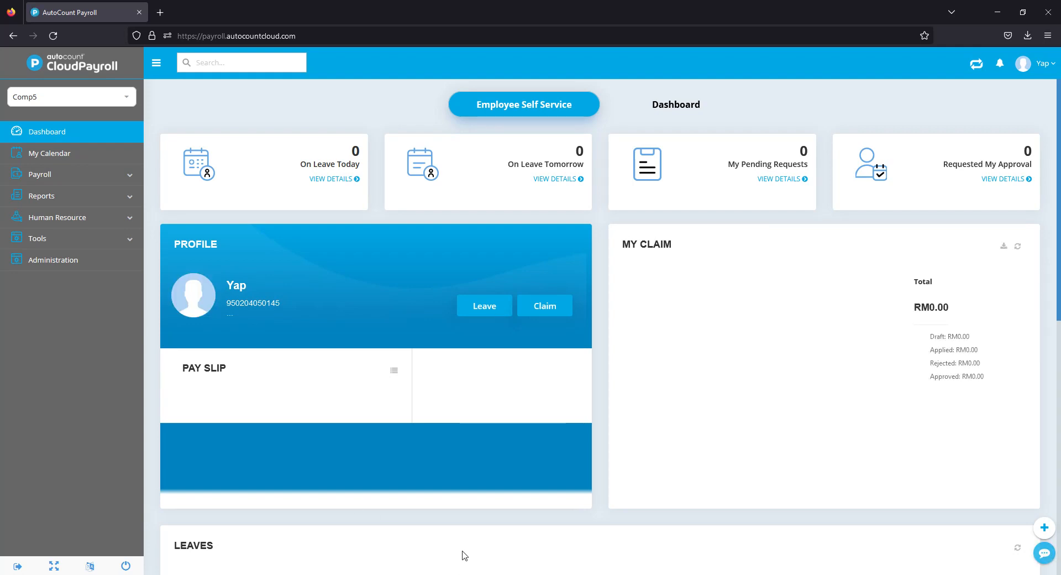
mouse_move(80, 243)
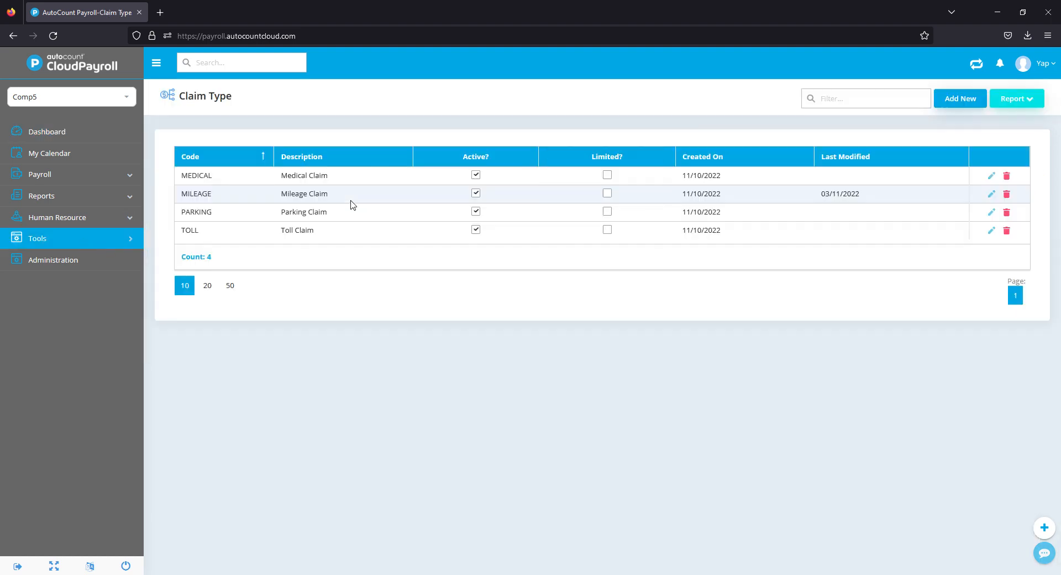
mouse_move(508, 213)
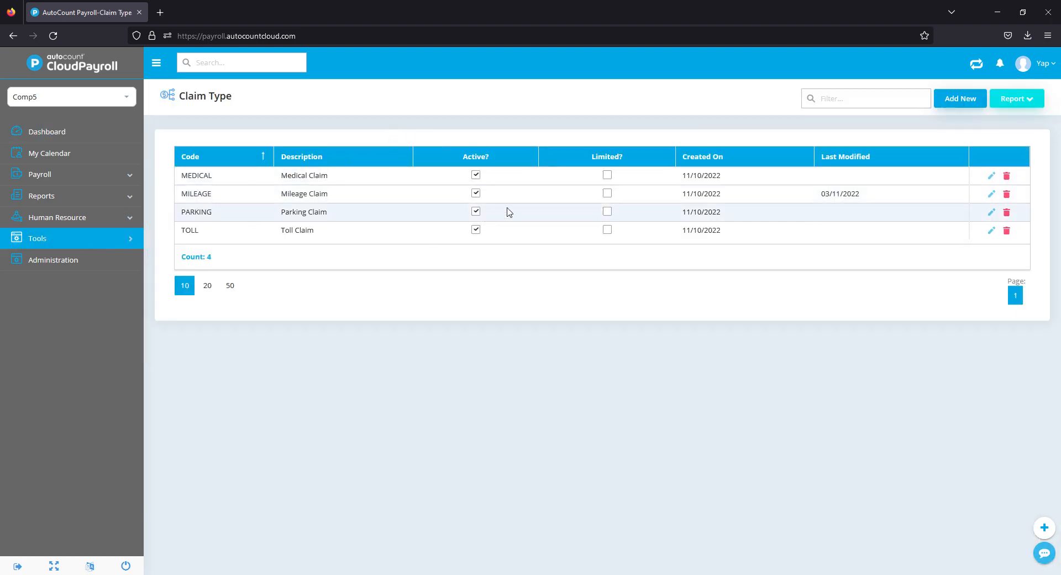
mouse_move(357, 207)
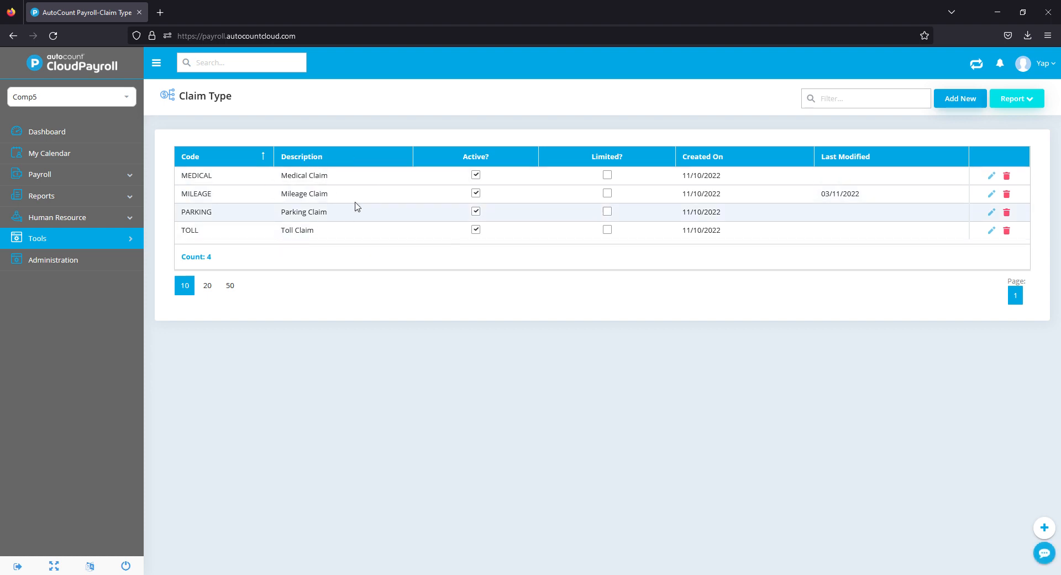
mouse_move(336, 175)
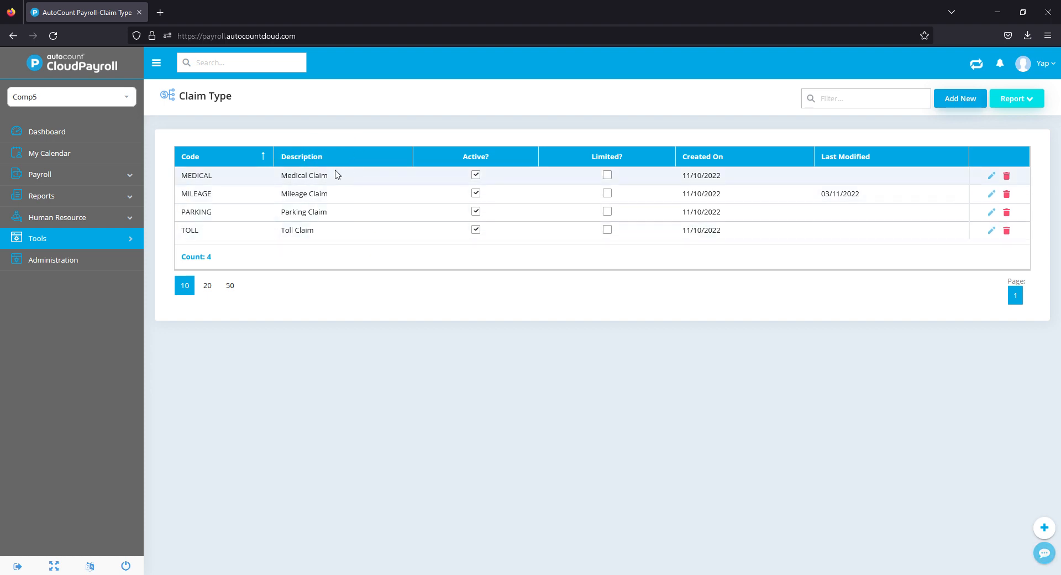
mouse_move(655, 215)
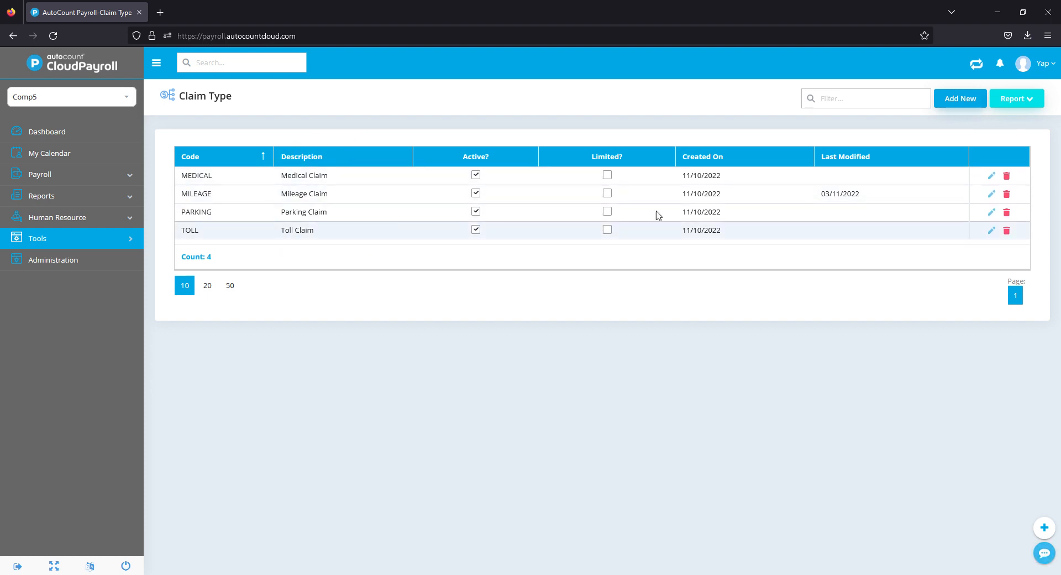
mouse_move(960, 98)
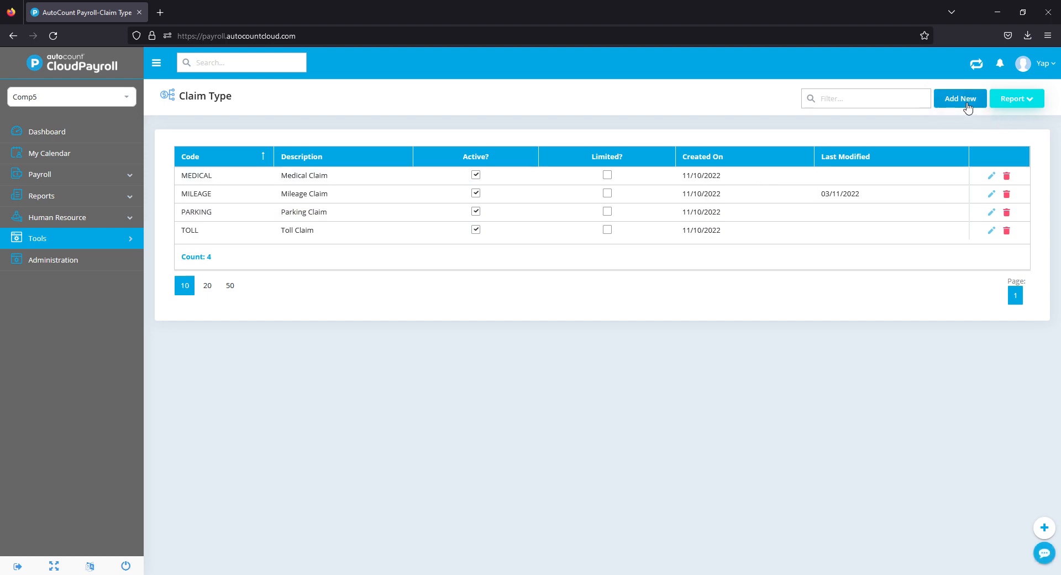
left_click(959, 98)
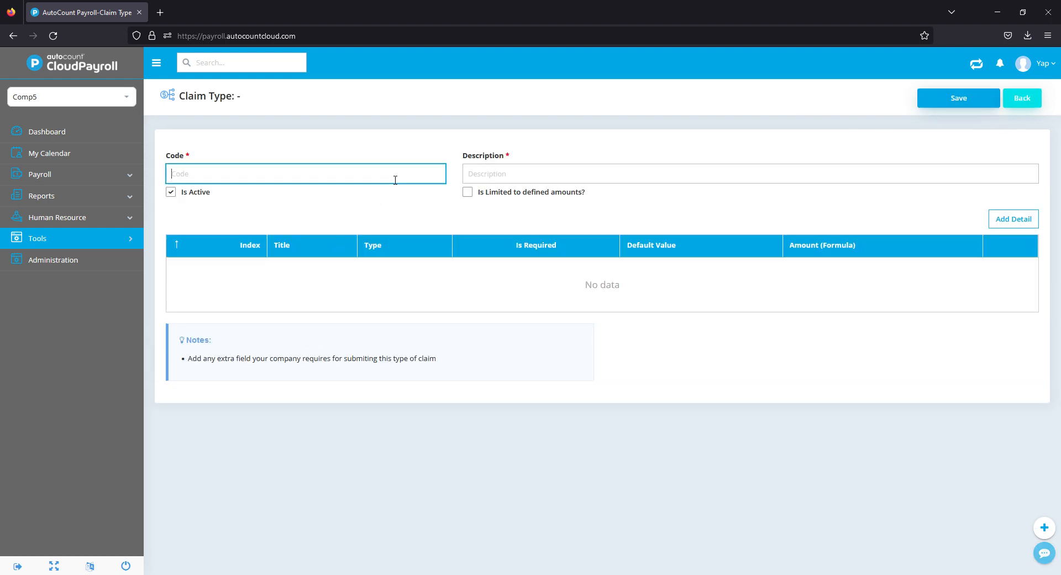
type("DC")
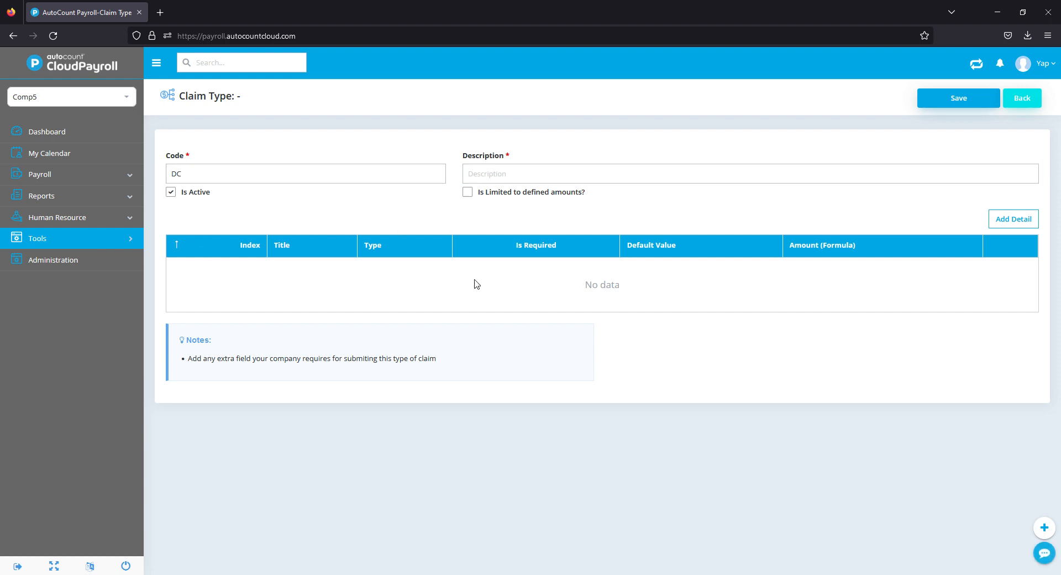
mouse_move(1014, 219)
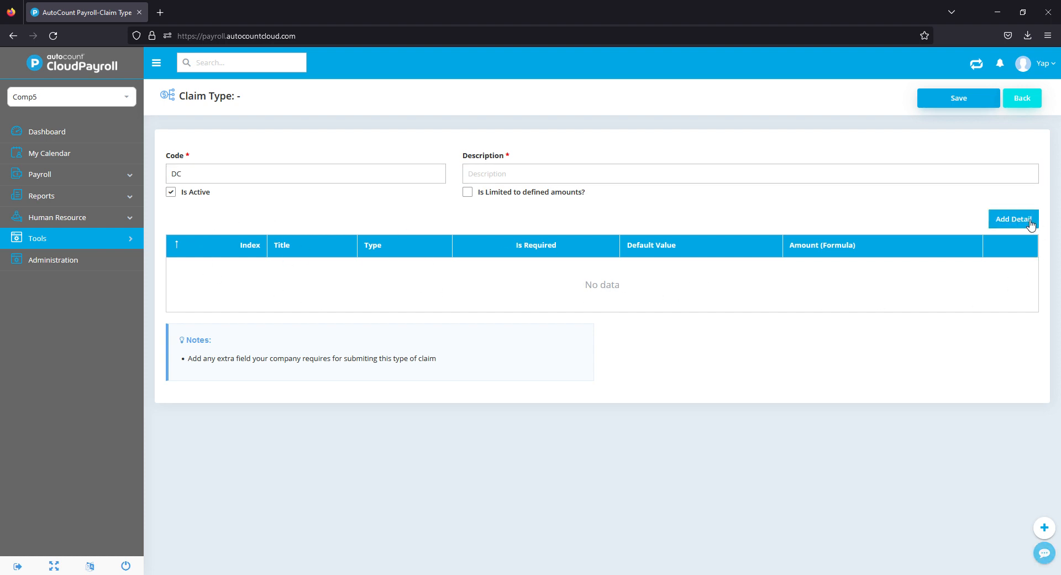
left_click(1021, 97)
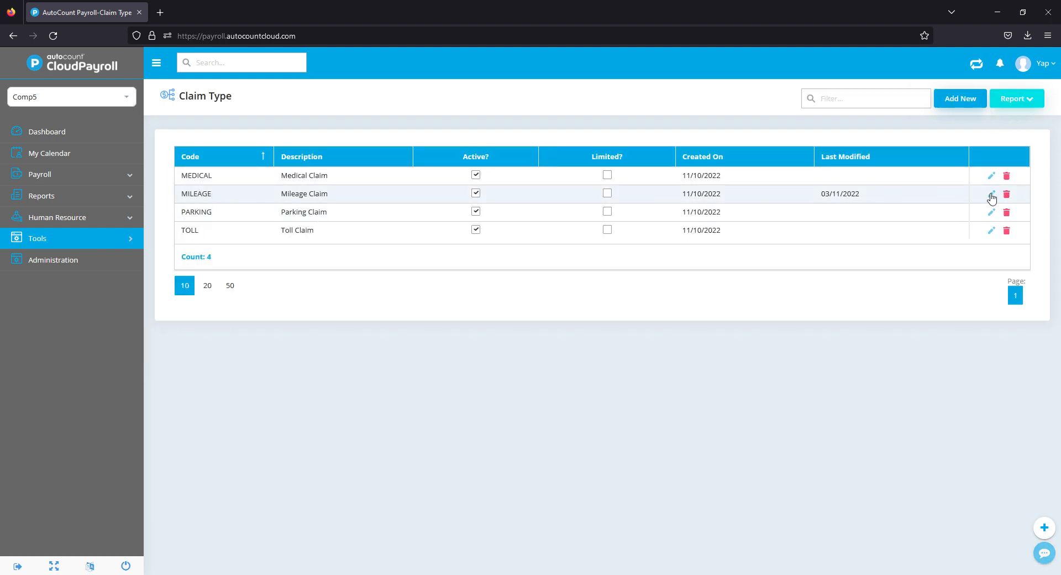
Review the MILEAGE claim type's Date field (kept as Date type) and begin checking Purpose.
left_click(990, 195)
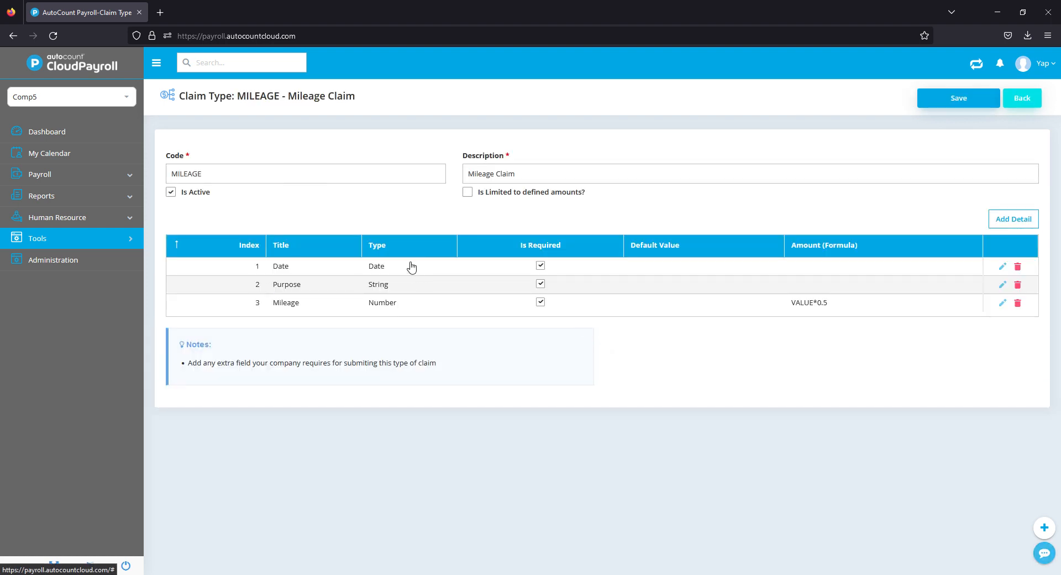
mouse_move(554, 276)
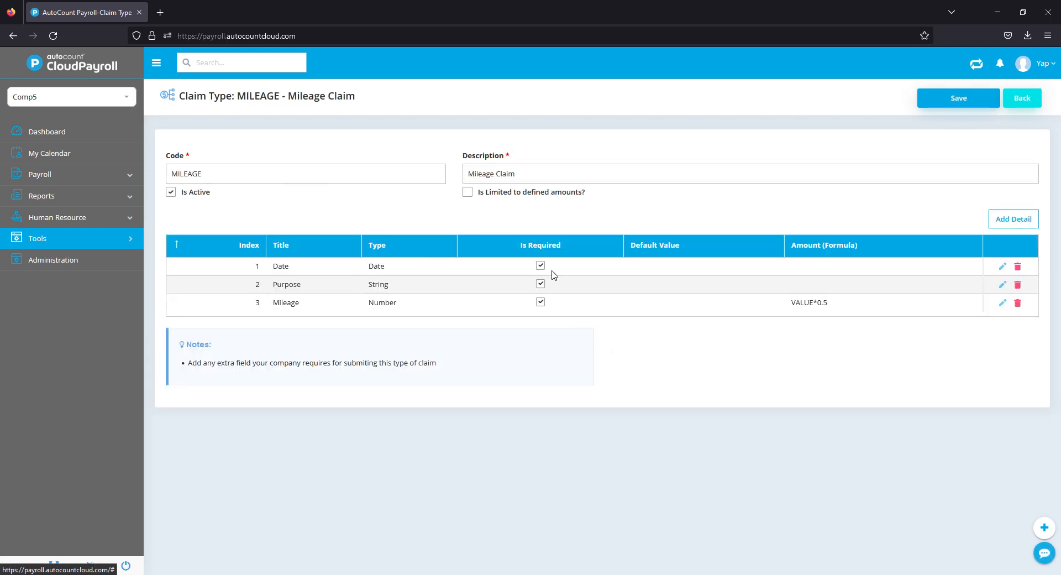
mouse_move(305, 271)
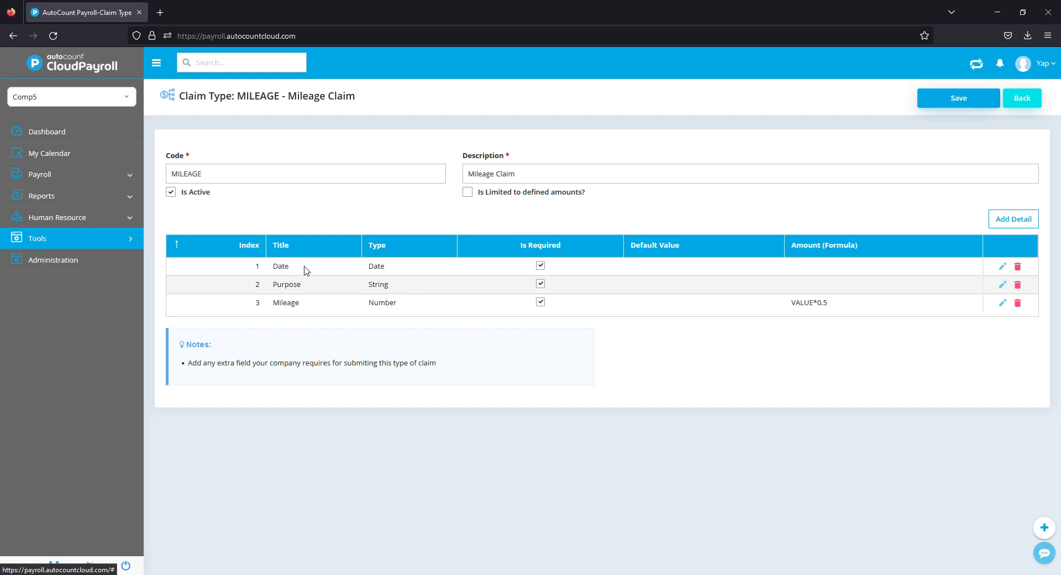
left_click(1003, 266)
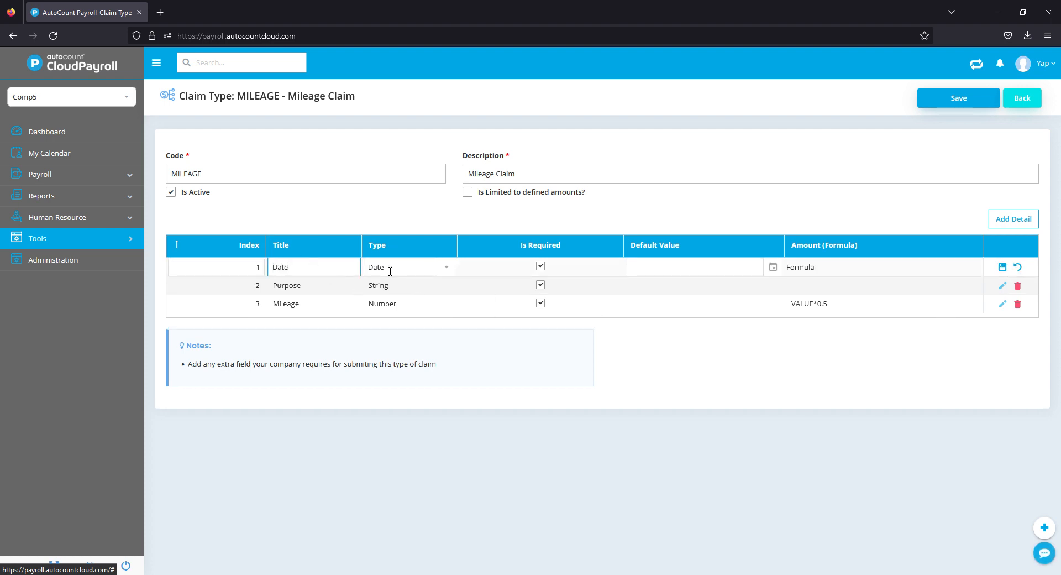
left_click(445, 266)
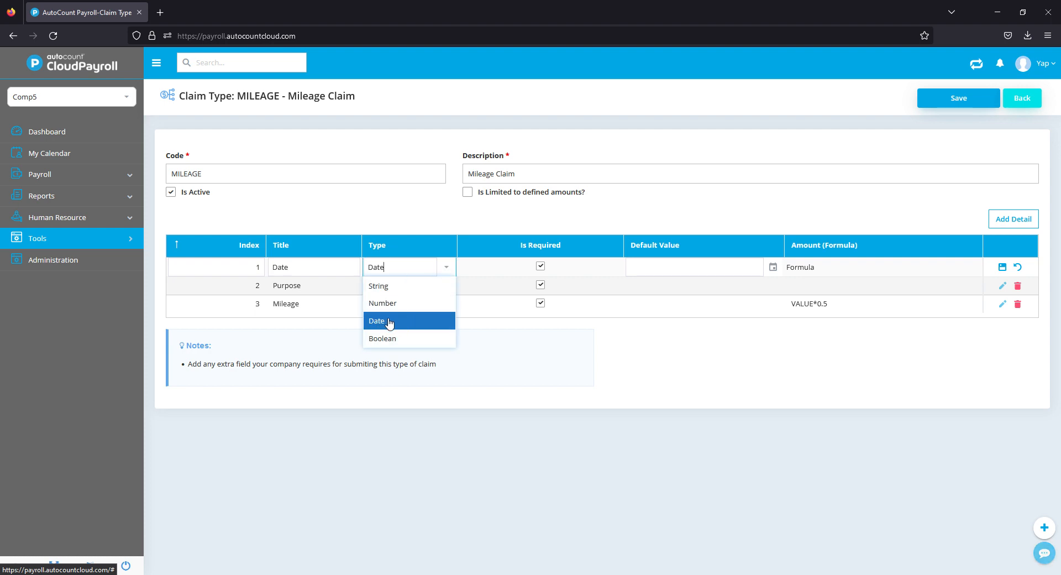
left_click(377, 320)
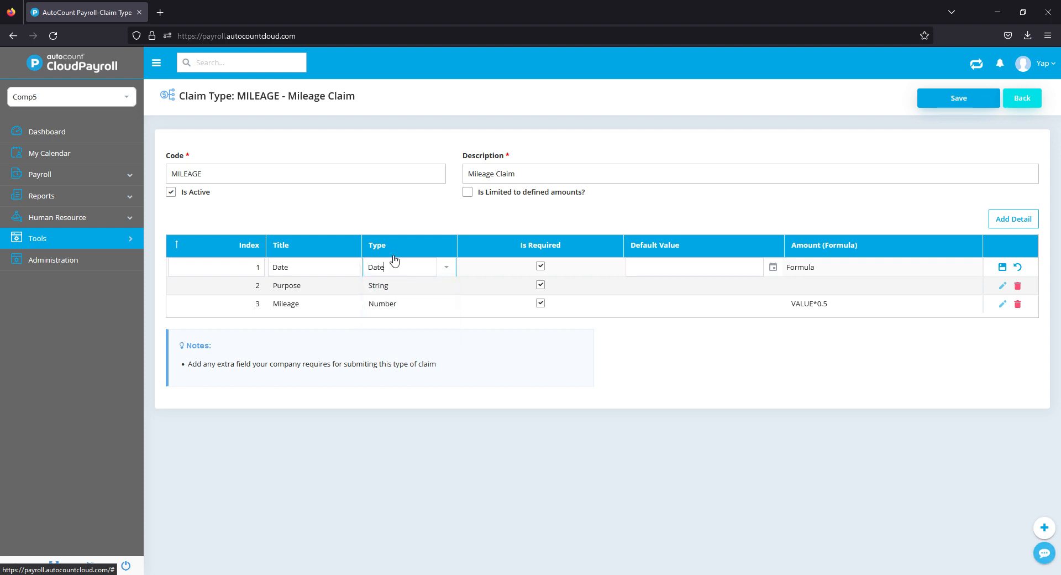
mouse_move(446, 272)
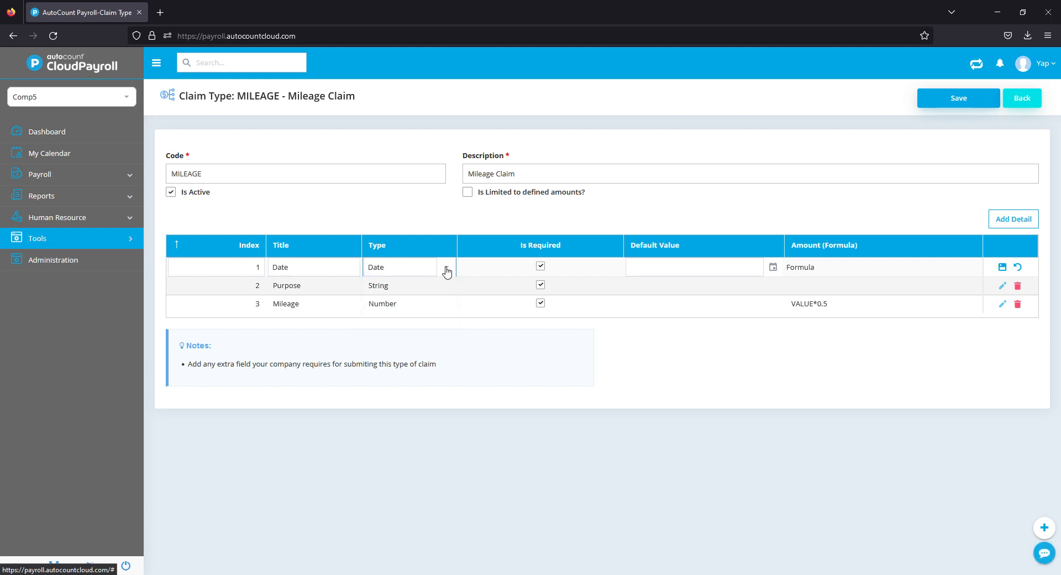
left_click(399, 266)
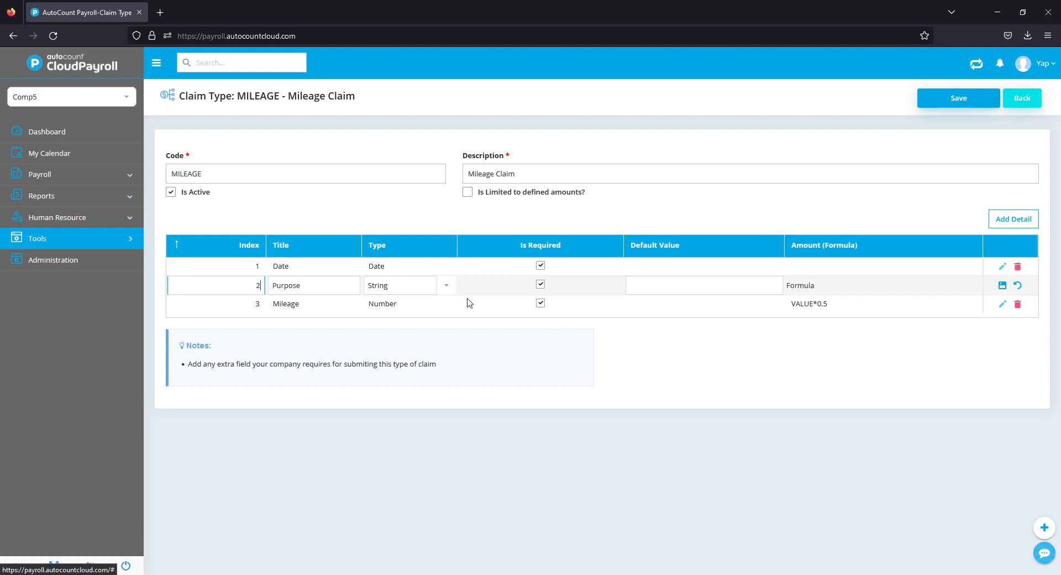
left_click(446, 284)
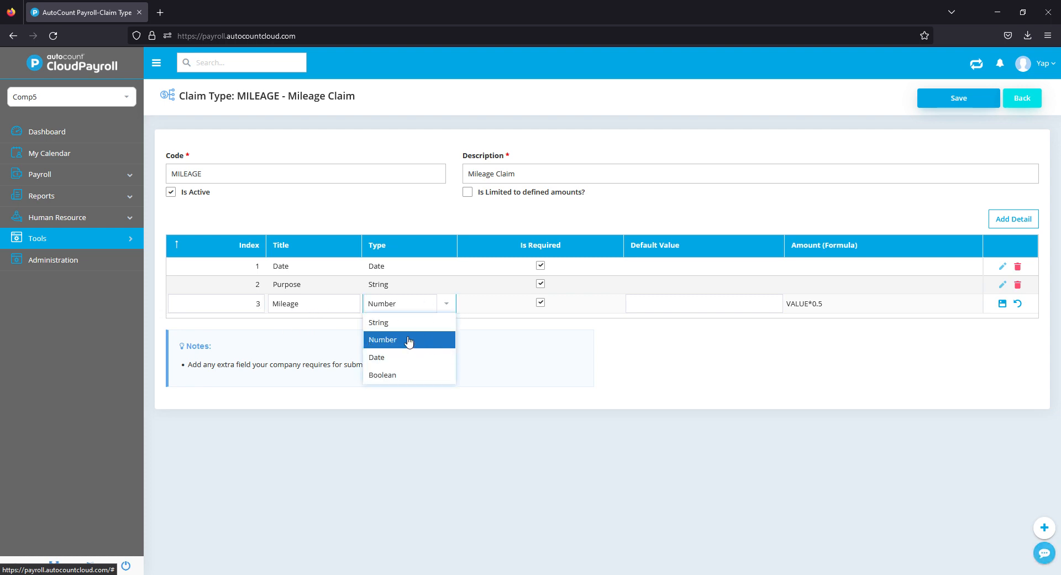
mouse_move(648, 324)
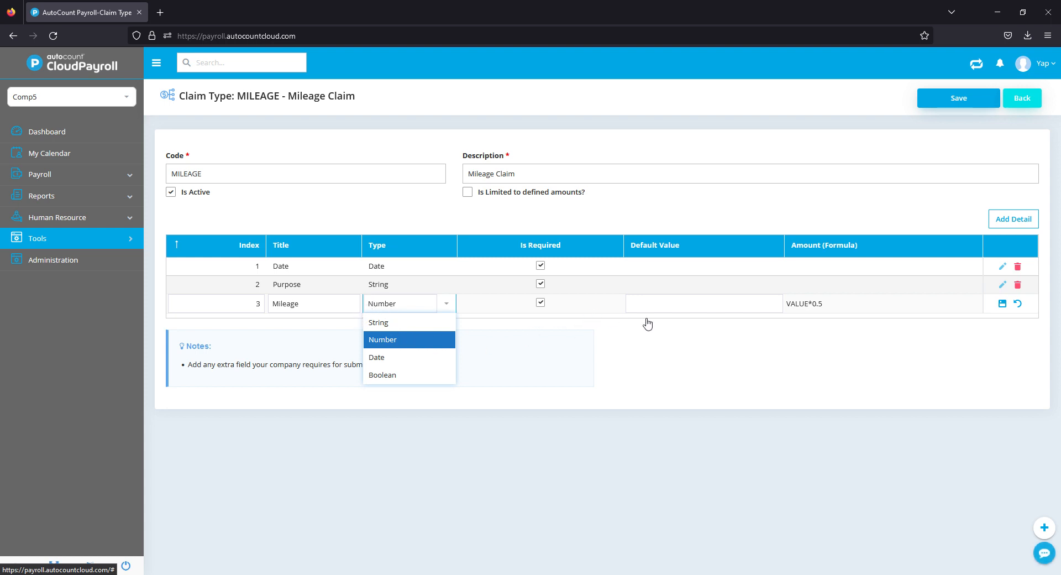
left_click(382, 340)
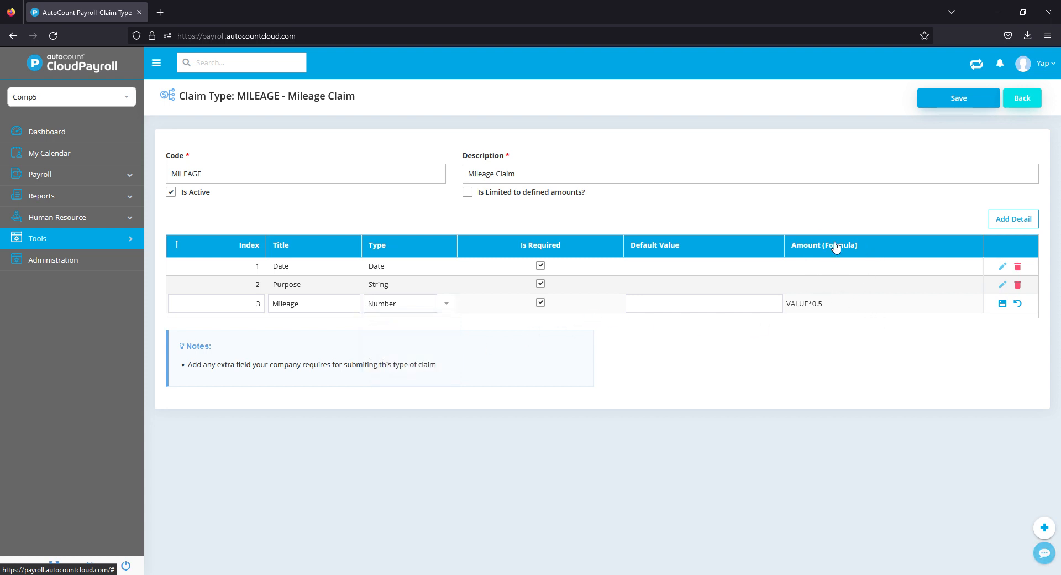
mouse_move(838, 330)
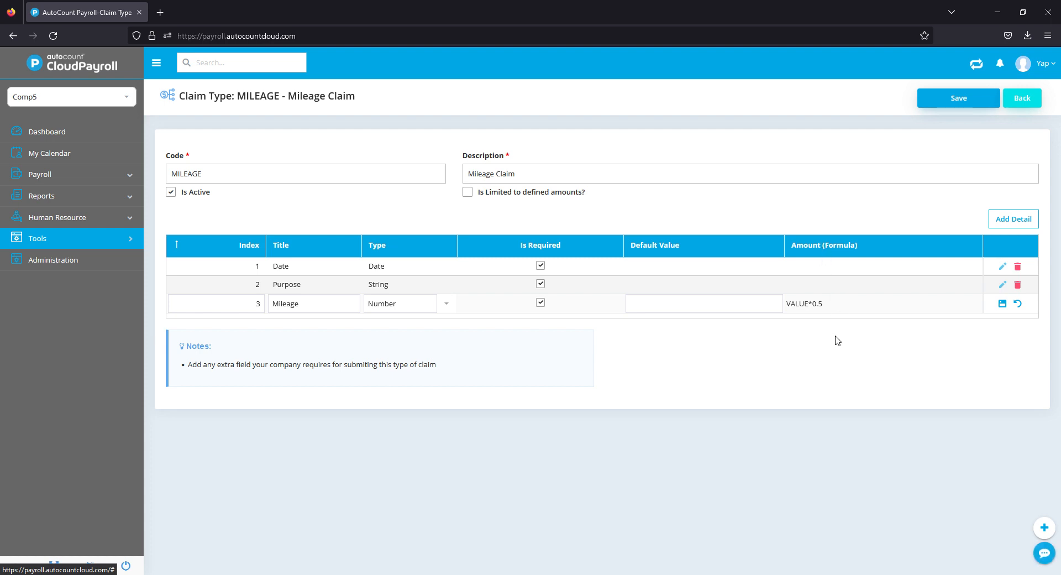
mouse_move(851, 315)
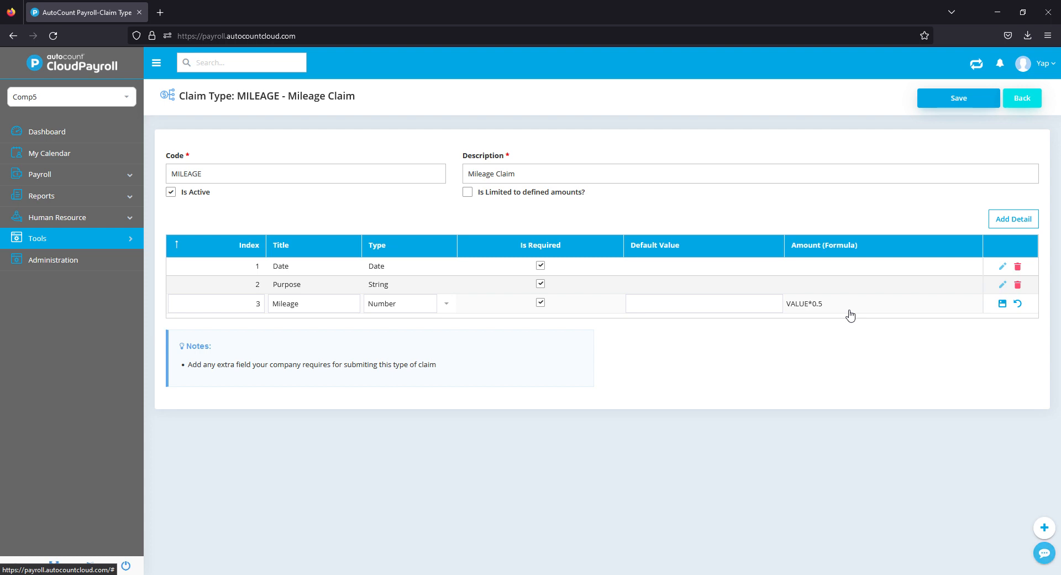
mouse_move(816, 323)
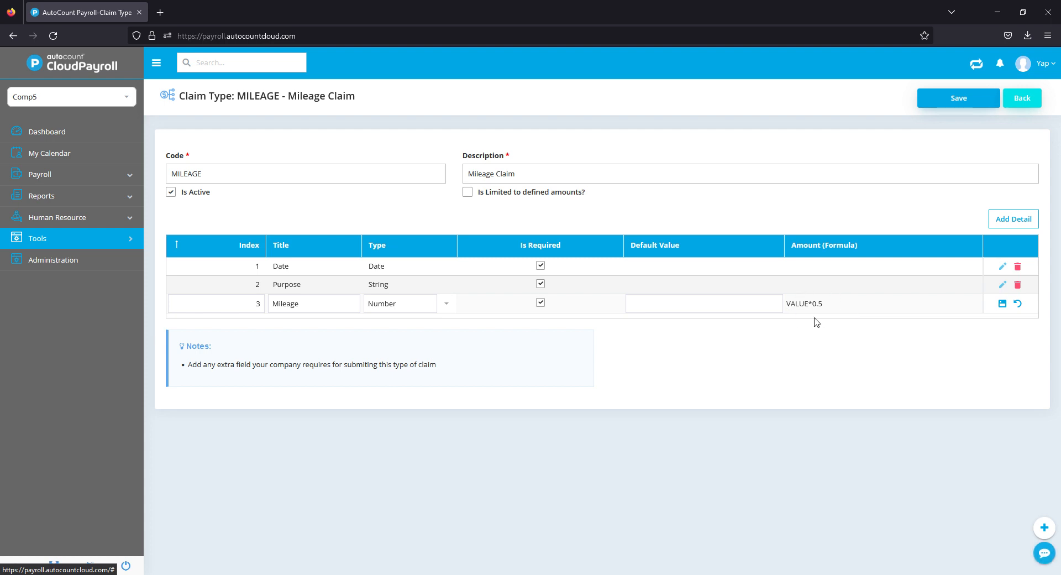
left_click(1002, 303)
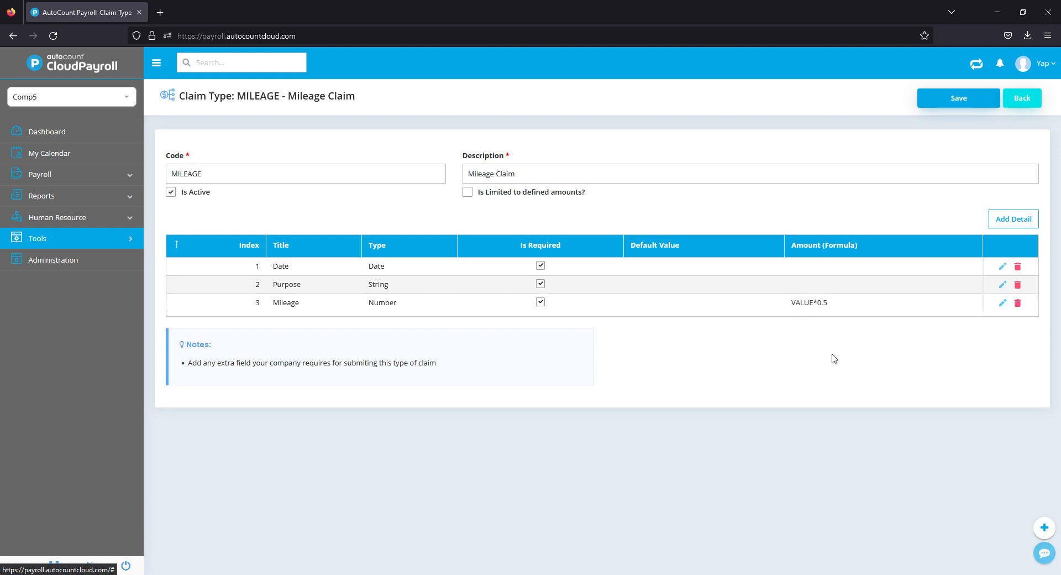
Confirm the Mileage amount formula VALUE * 0.5, save the claim type and acknowledge the success message.
left_click(1003, 303)
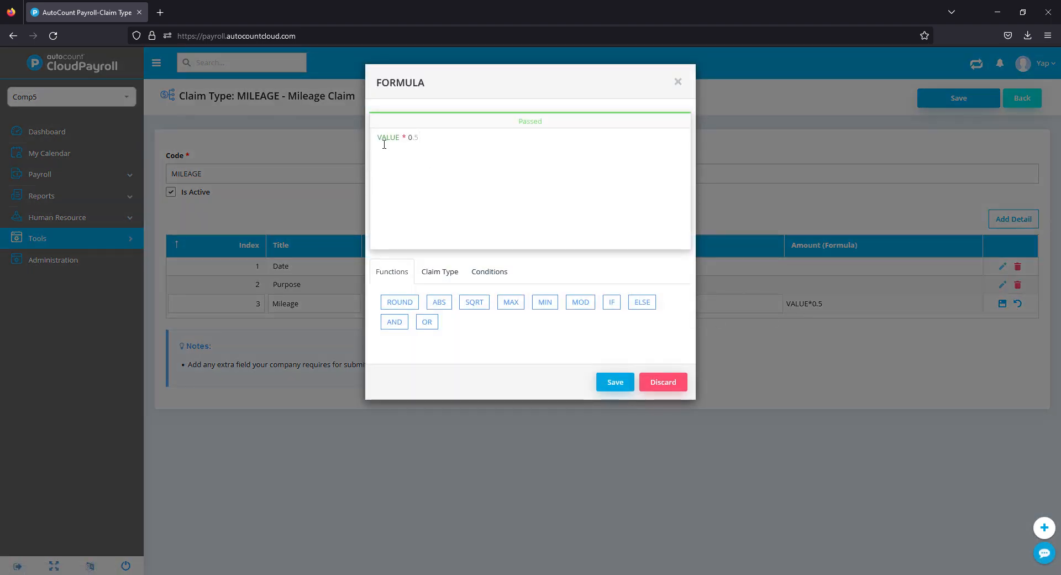
mouse_move(424, 152)
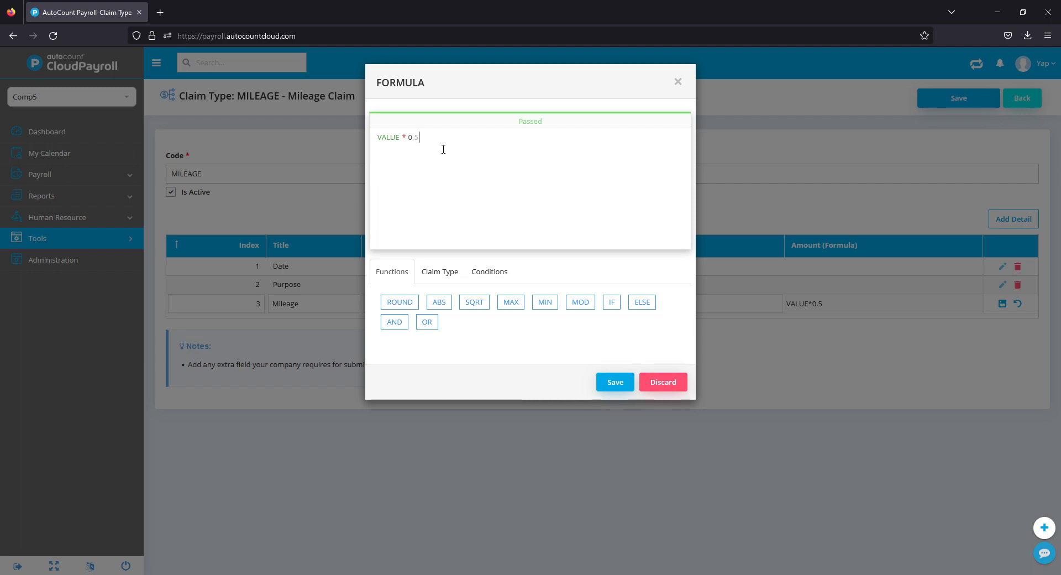
left_click(613, 381)
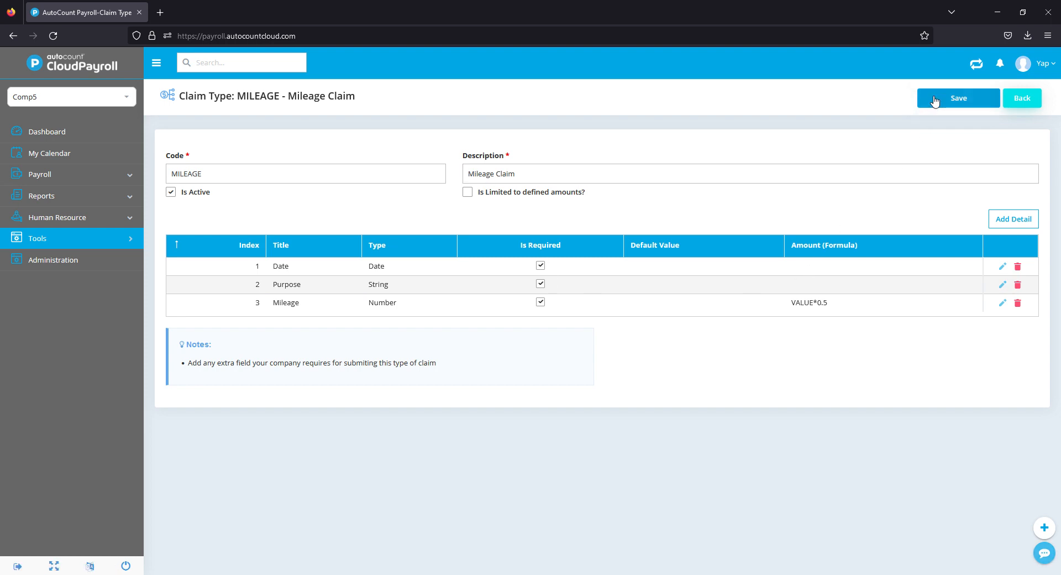
left_click(957, 98)
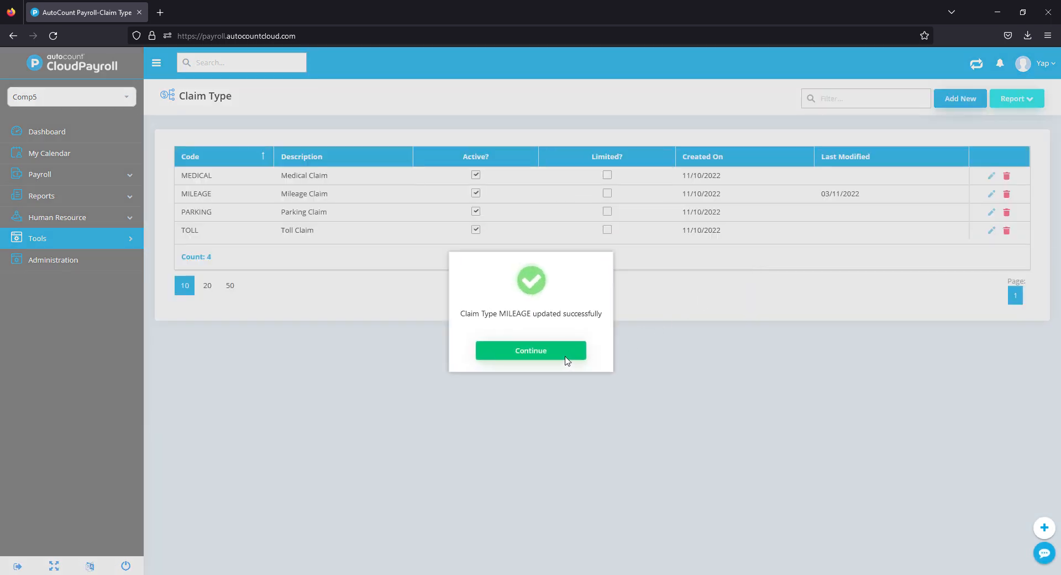
mouse_move(553, 340)
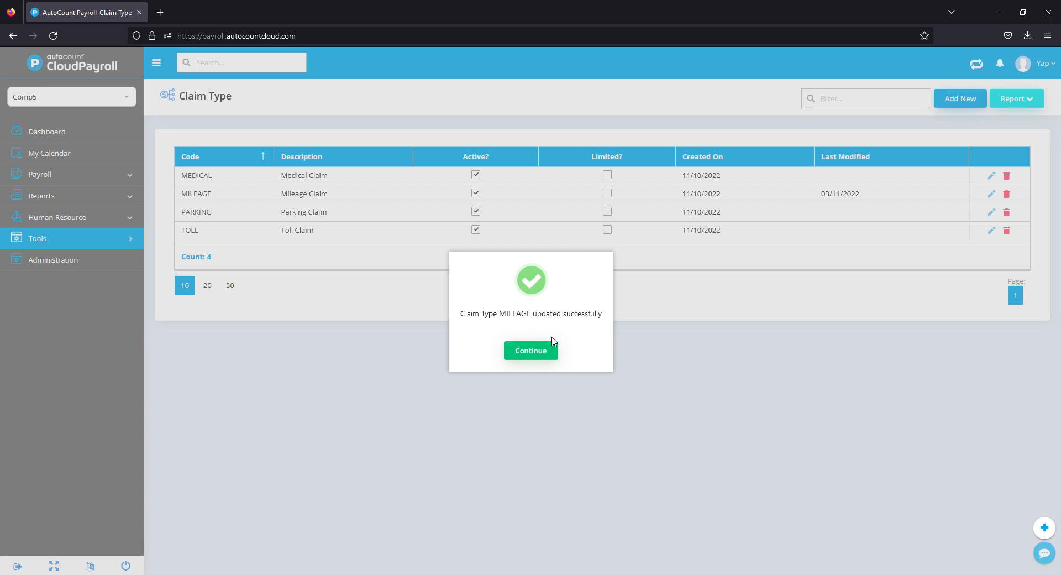
left_click(529, 351)
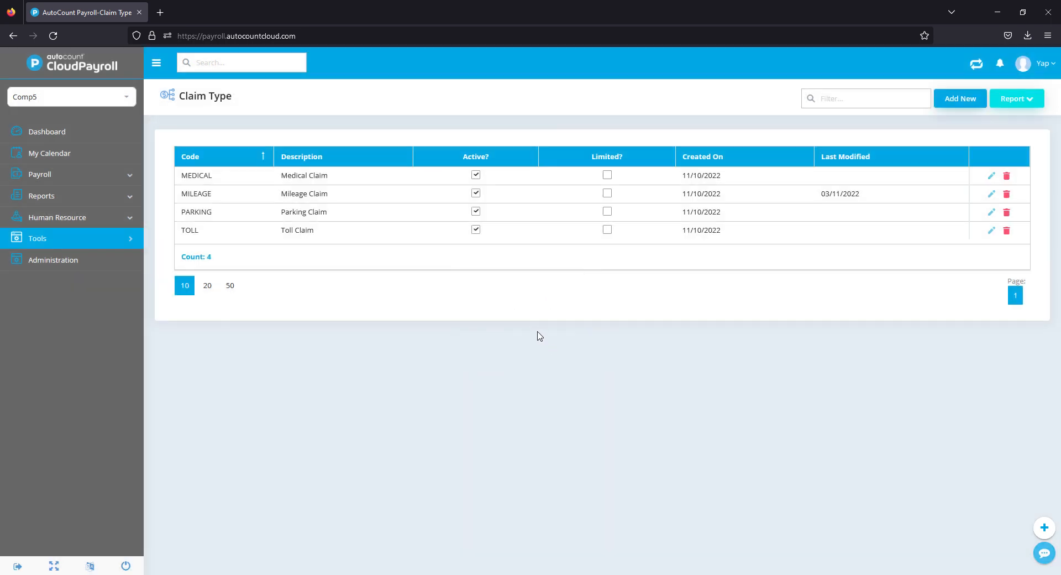
mouse_move(315, 262)
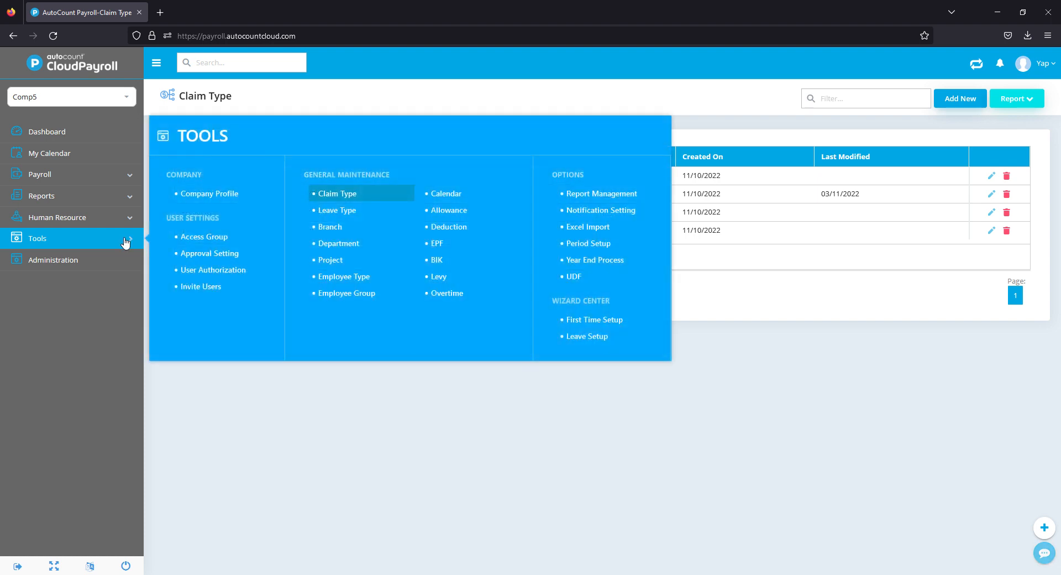
mouse_move(388, 238)
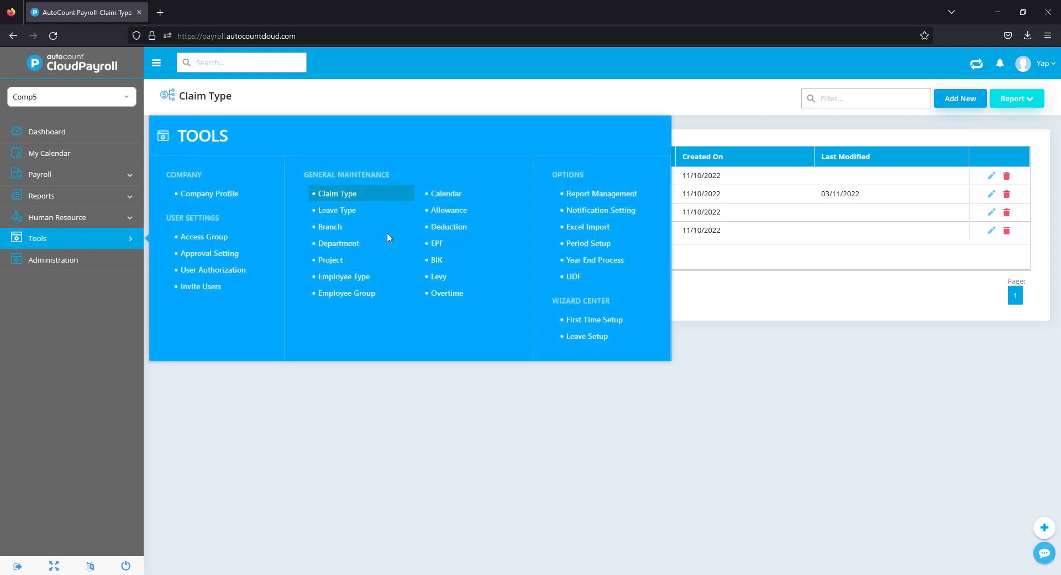
Open the STANDARD employee group and add a claim setting row with MILEAGE - Mileage Claim as its type.
left_click(346, 293)
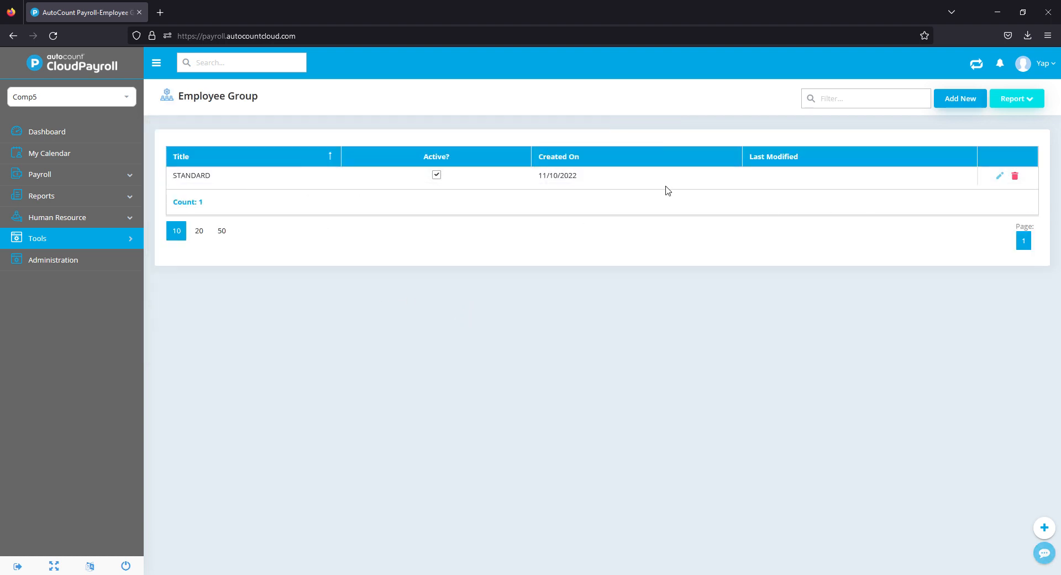
left_click(999, 176)
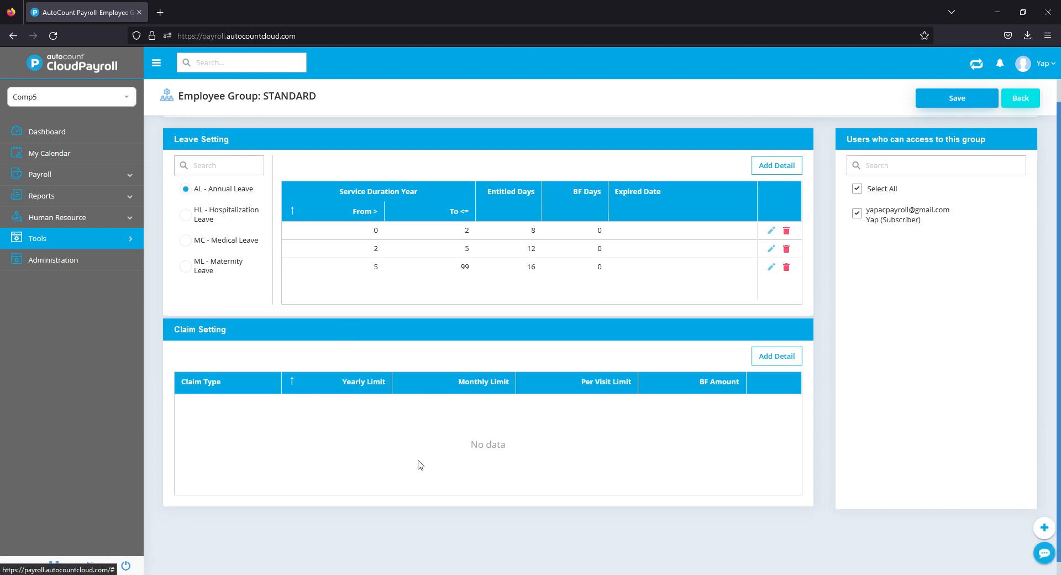
left_click(776, 356)
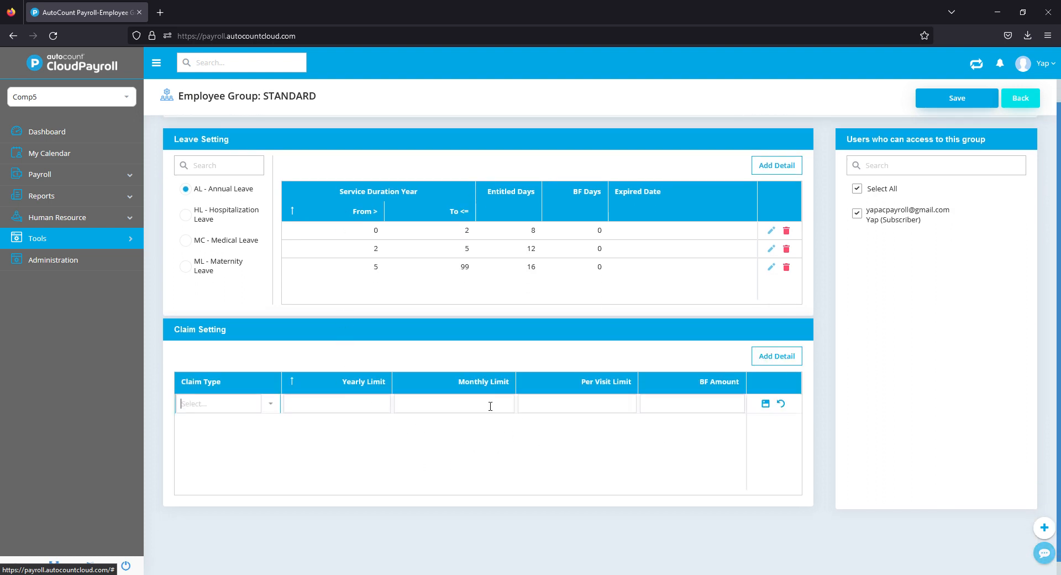
left_click(227, 402)
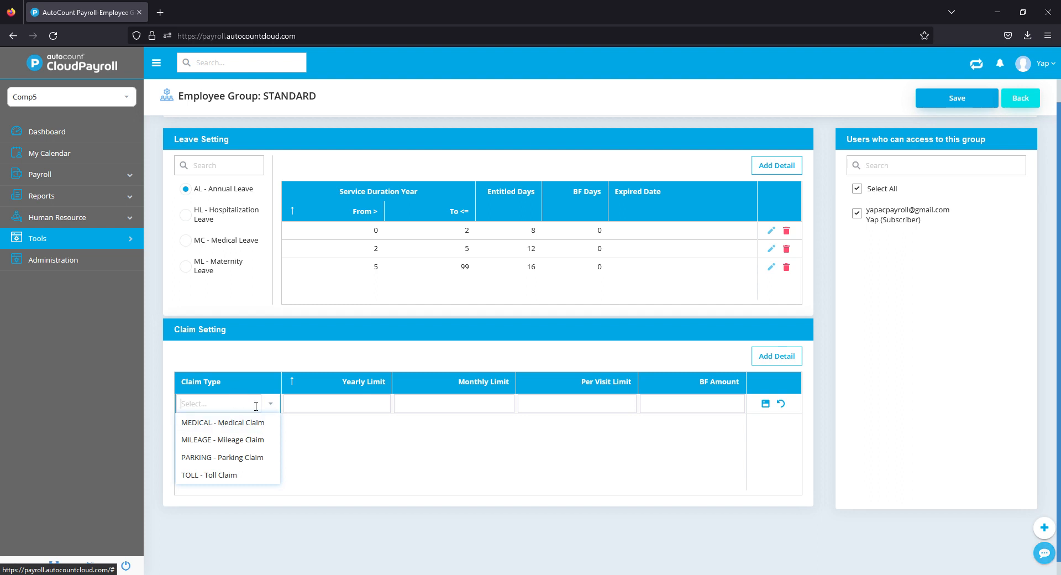
mouse_move(257, 396)
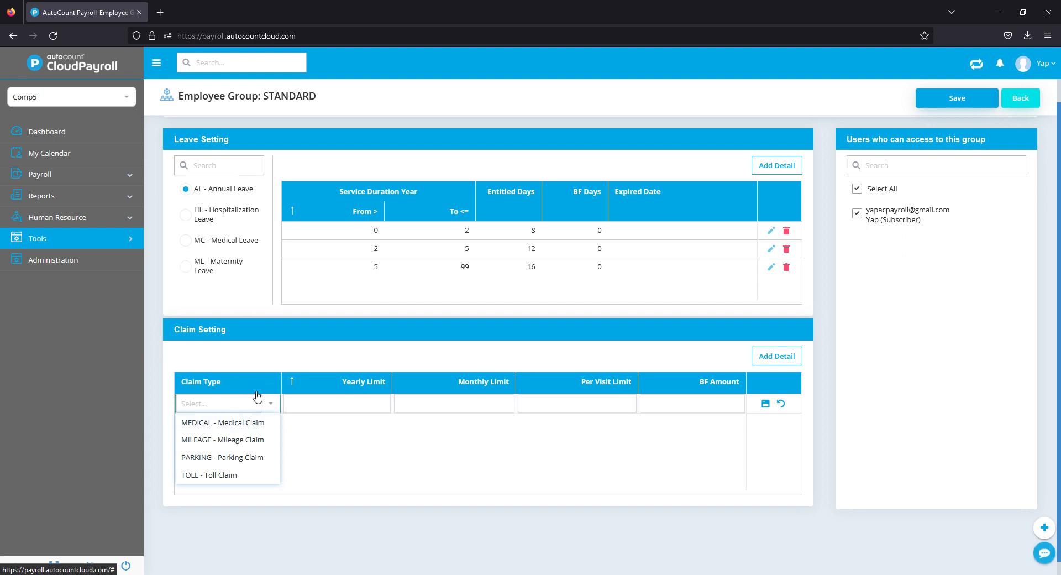
left_click(223, 439)
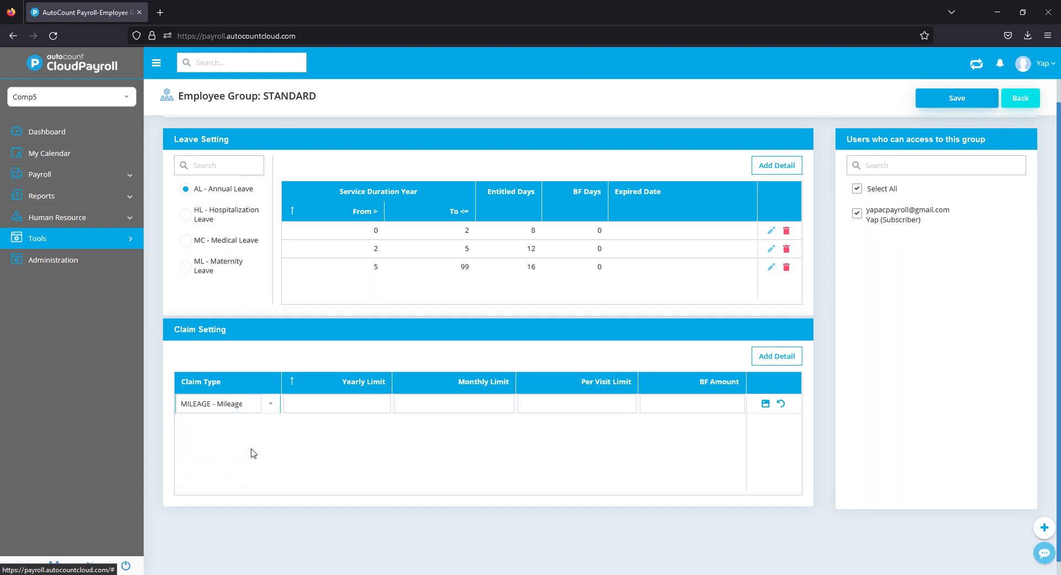
Enter Mileage limits yearly 1500, monthly 500, per visit 100, BF 200 and save the row.
left_click(336, 403)
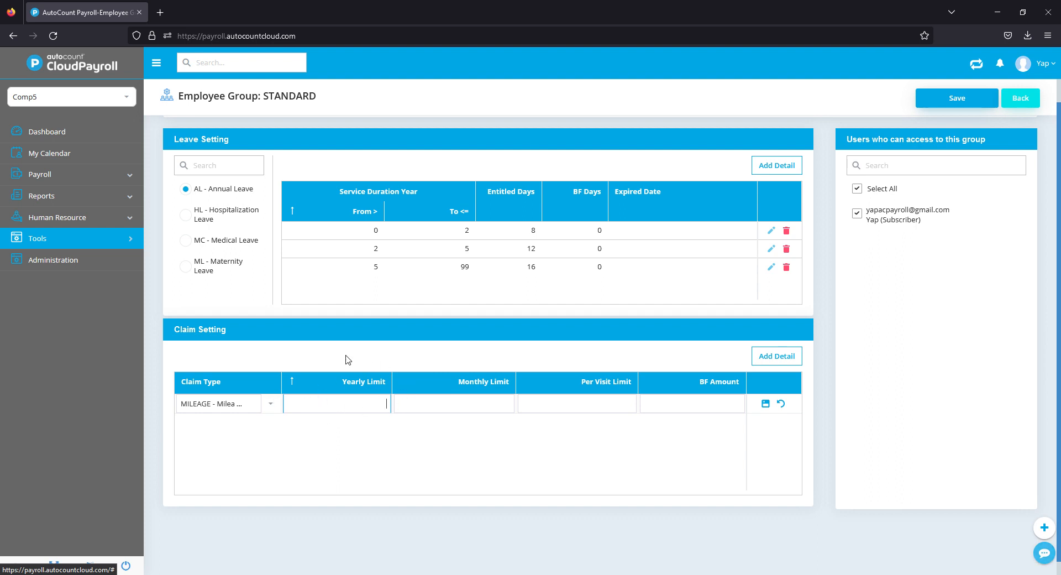
mouse_move(380, 314)
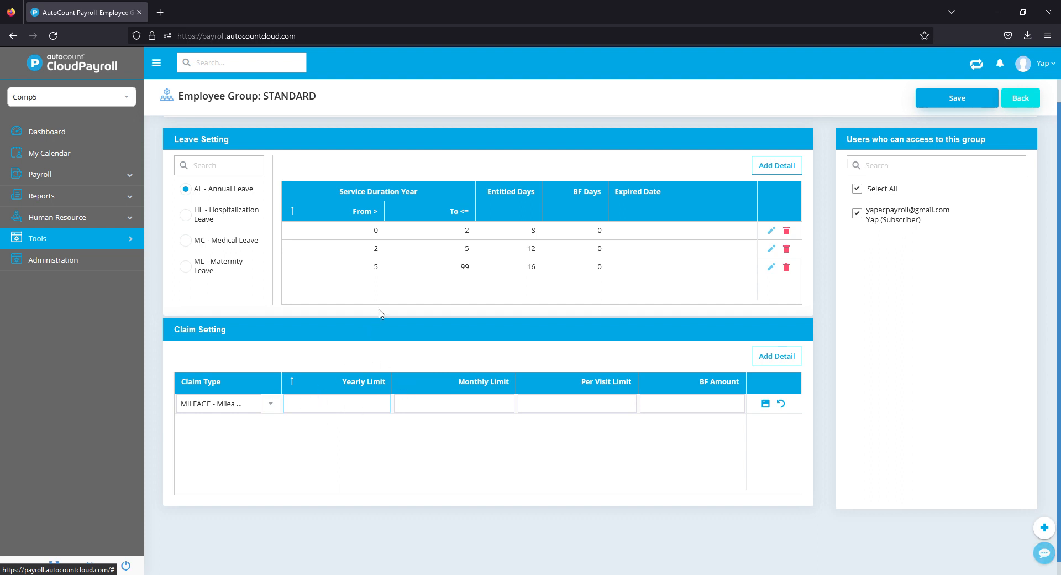
type("1500")
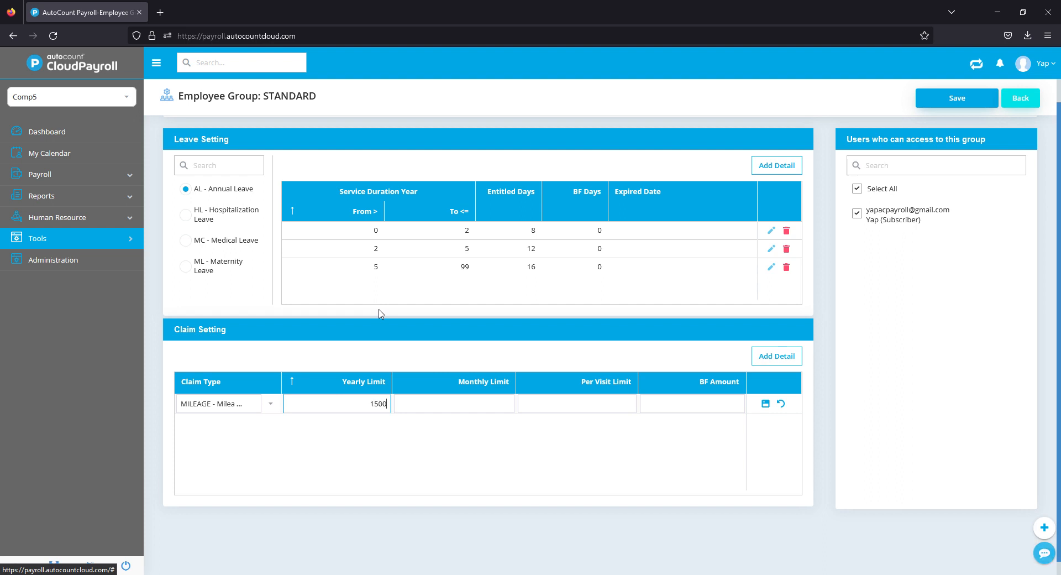
left_click(454, 403)
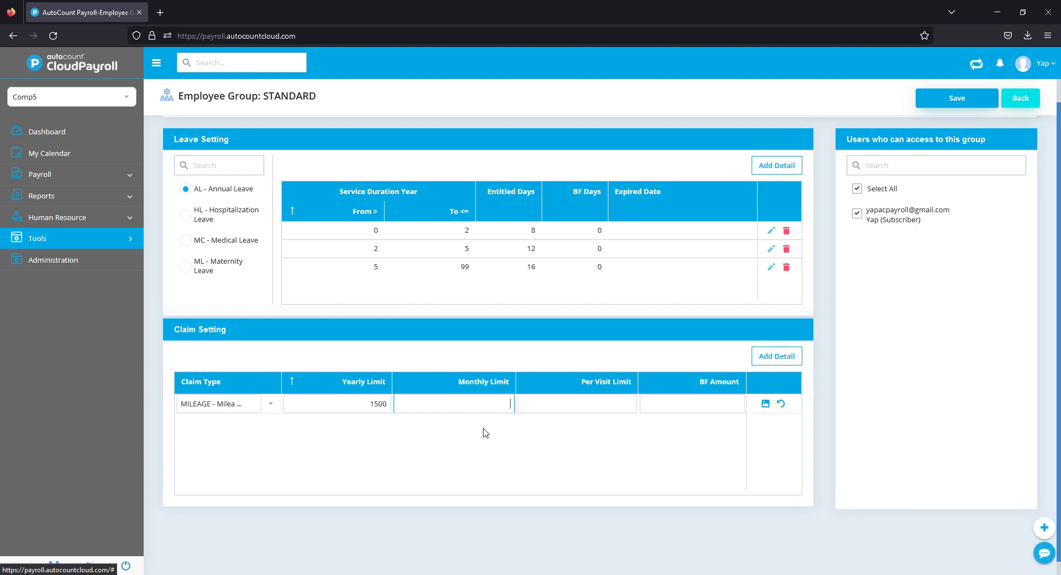
mouse_move(483, 460)
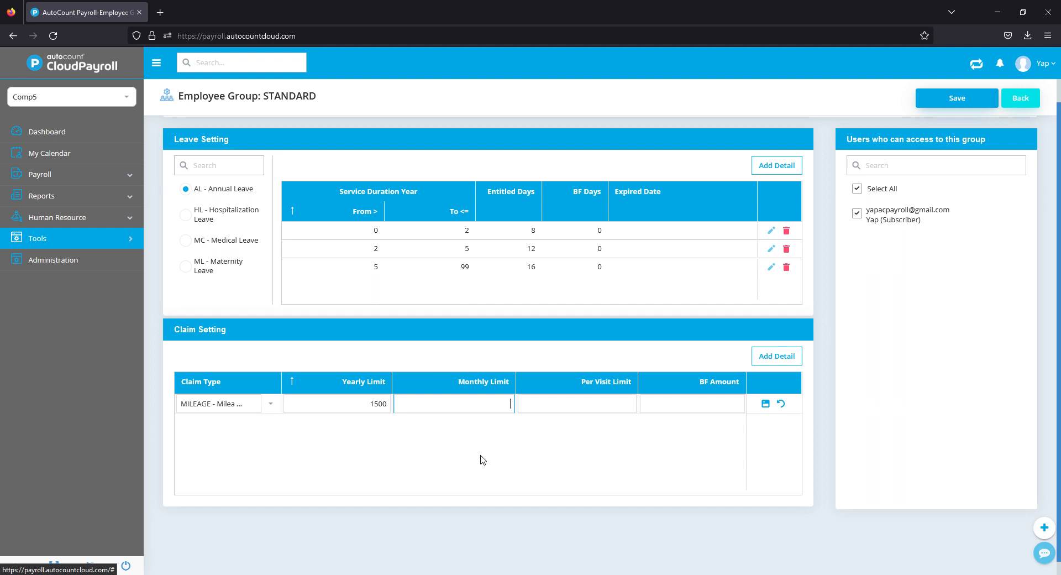
type("500")
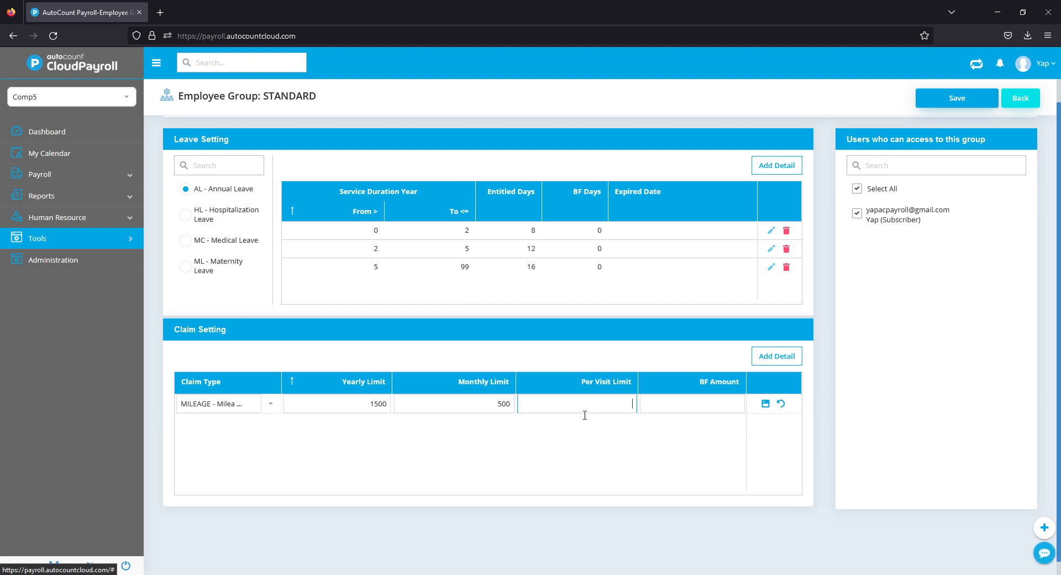
mouse_move(627, 465)
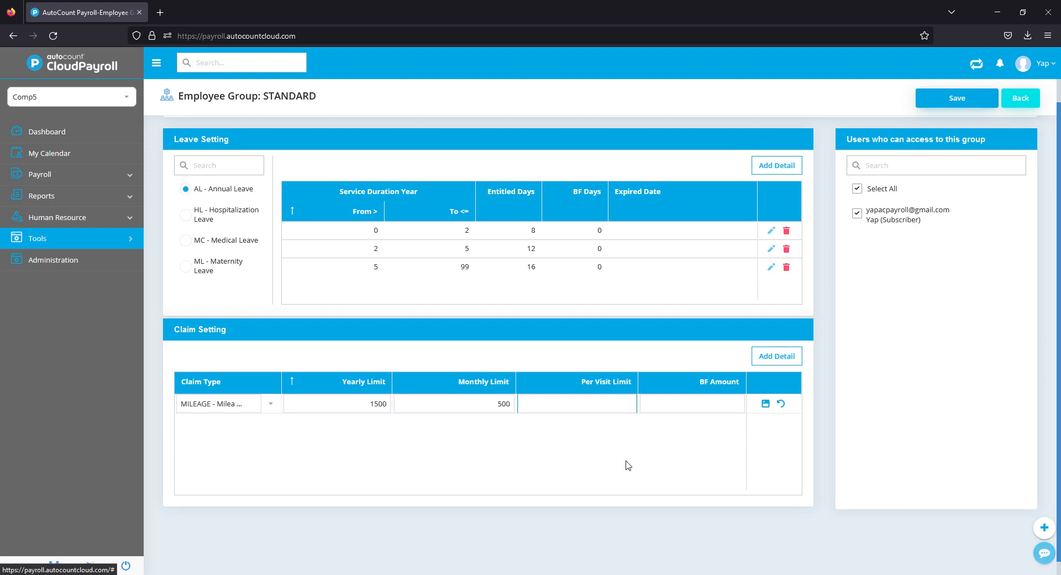
type("100")
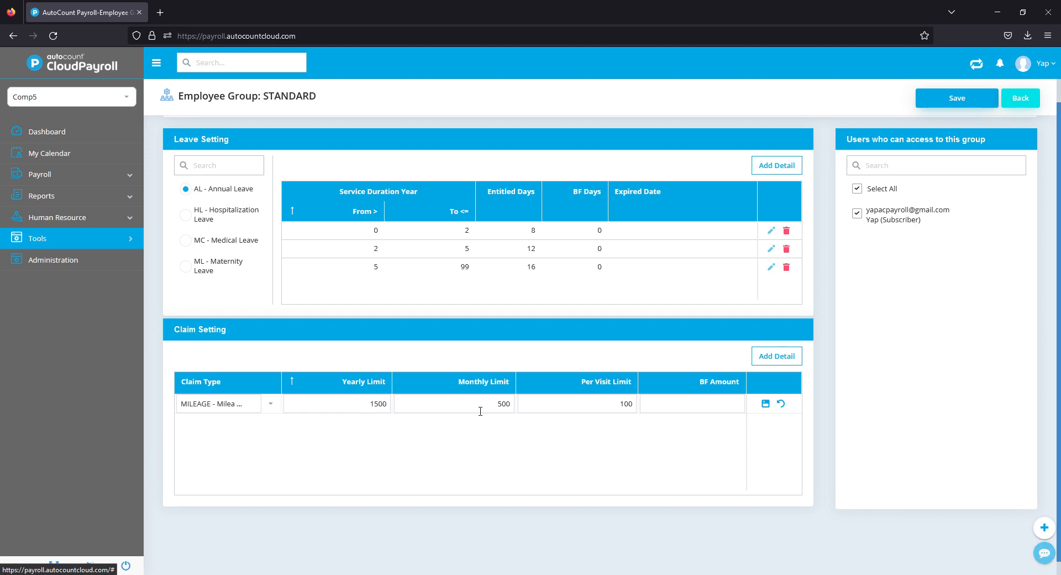
left_click(692, 403)
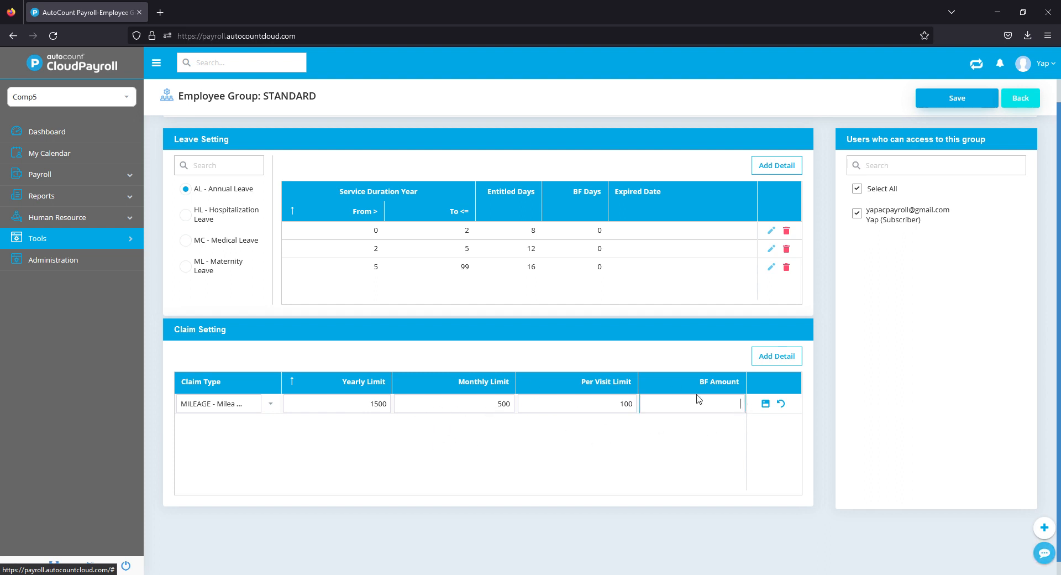
type("22")
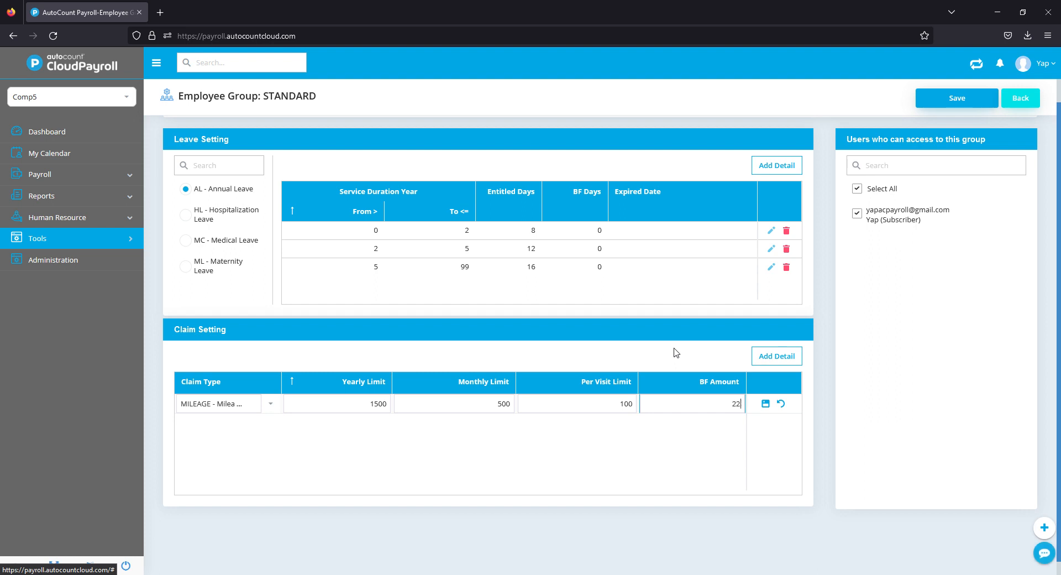
type("200")
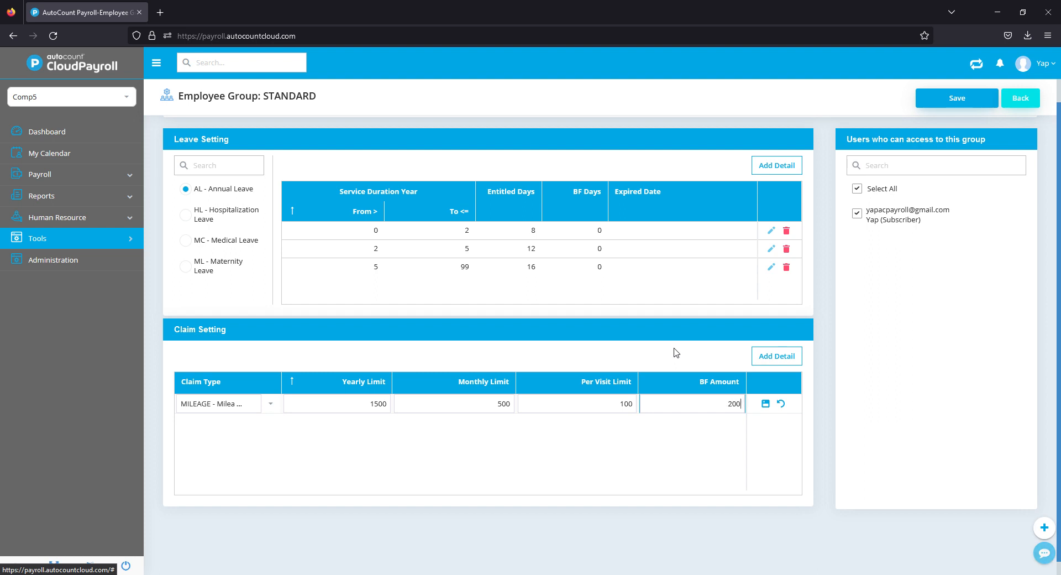
mouse_move(405, 399)
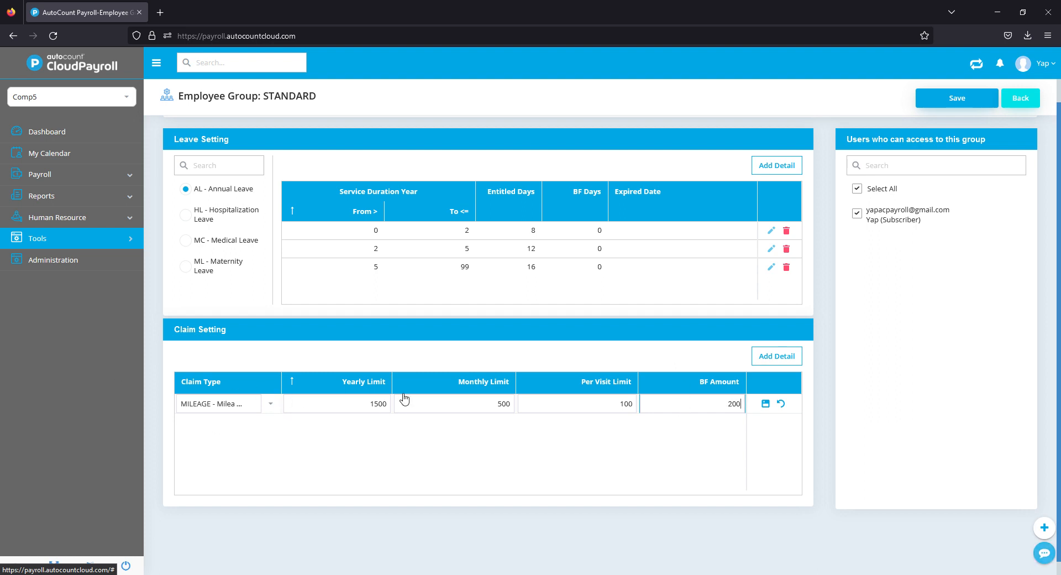
mouse_move(708, 422)
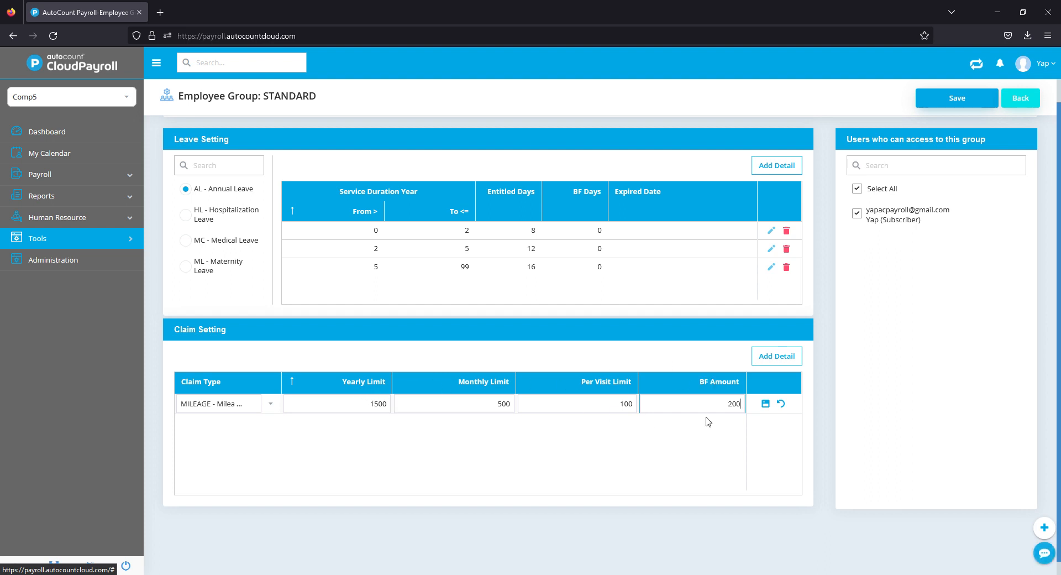
left_click(764, 403)
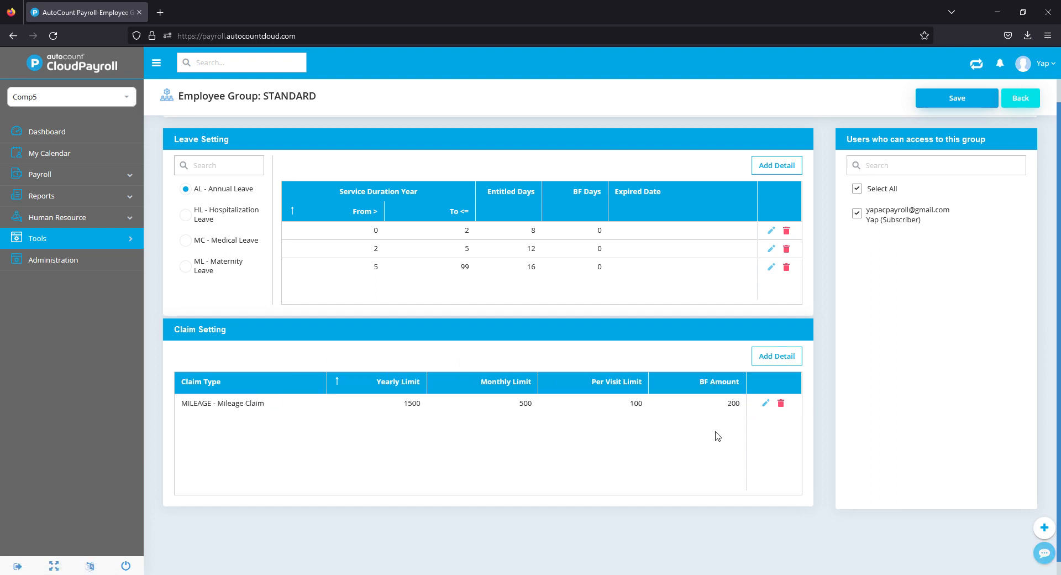
mouse_move(782, 377)
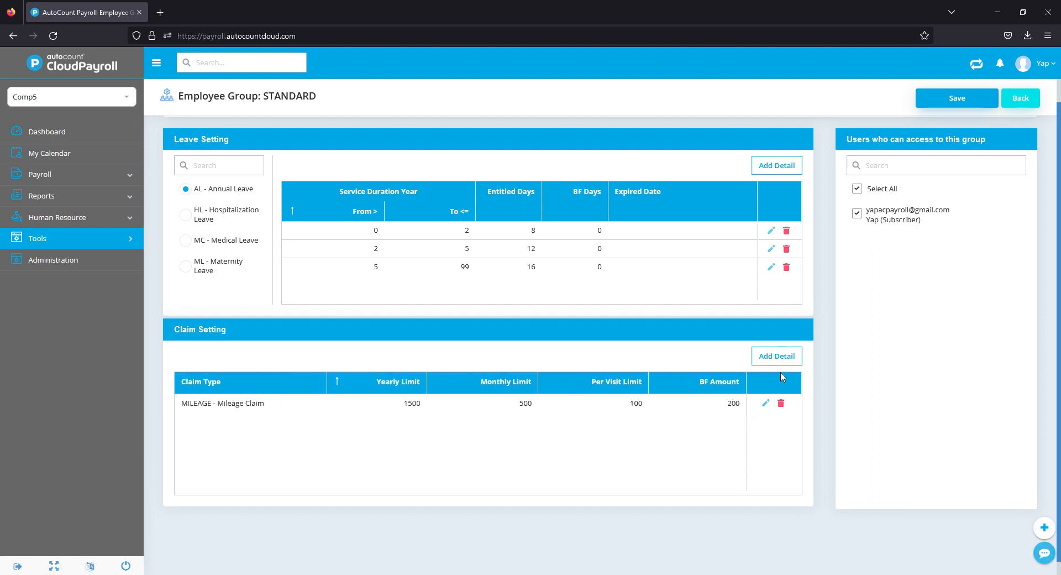
Add a second claim row with TOLL - Toll Claim as its type, no limits.
left_click(776, 356)
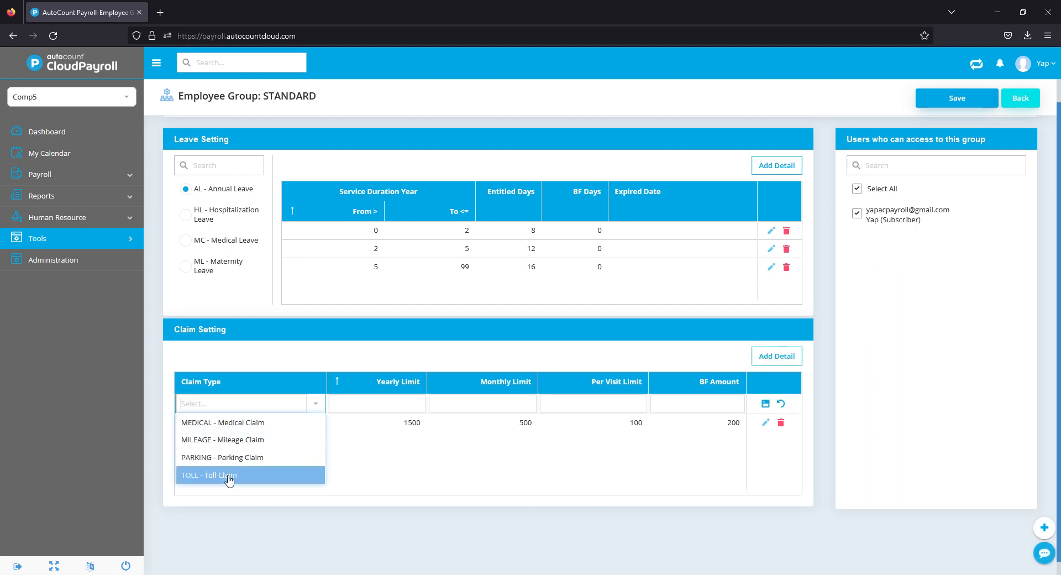
left_click(230, 474)
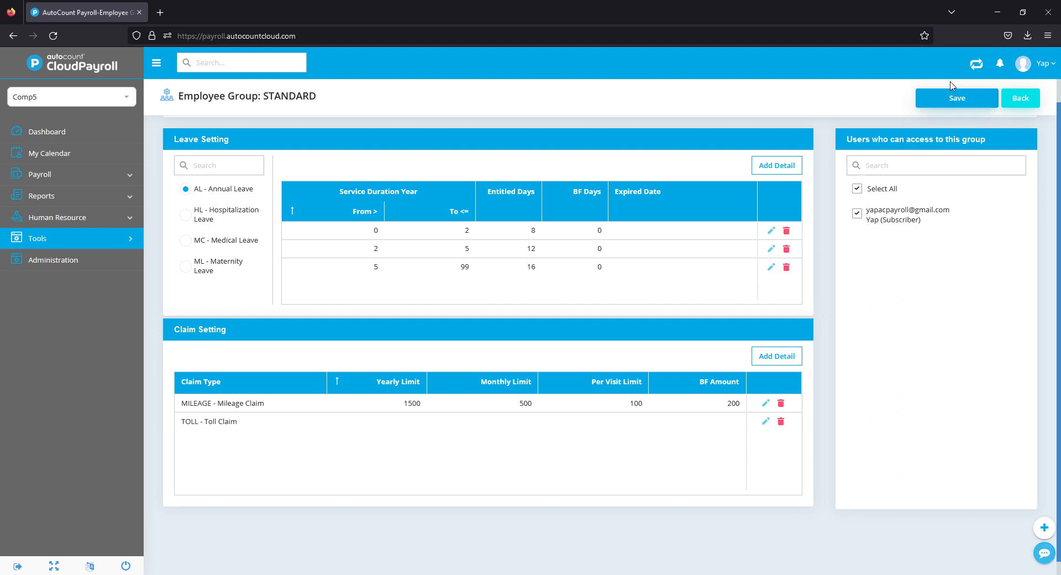
mouse_move(971, 108)
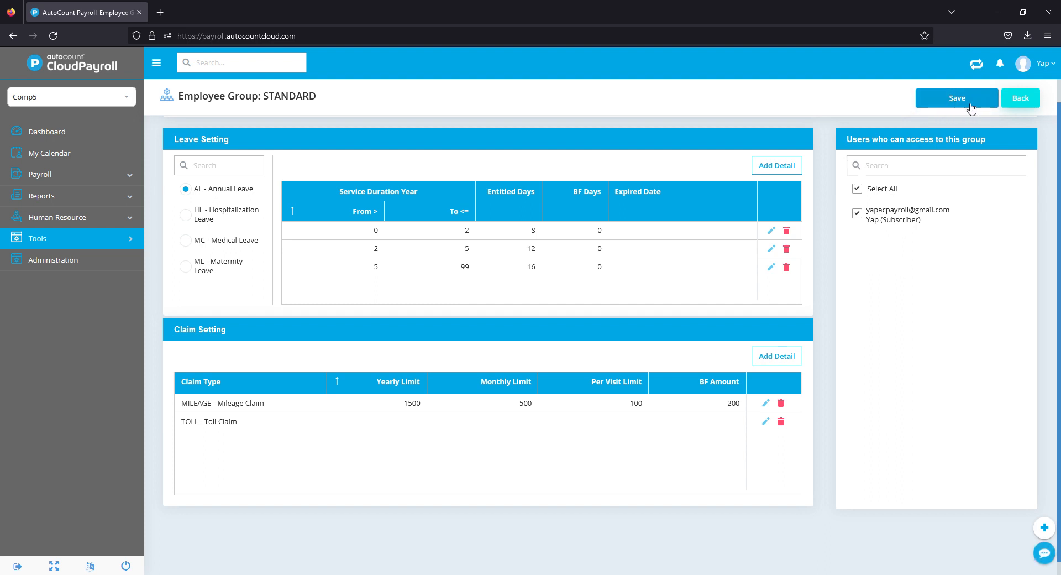